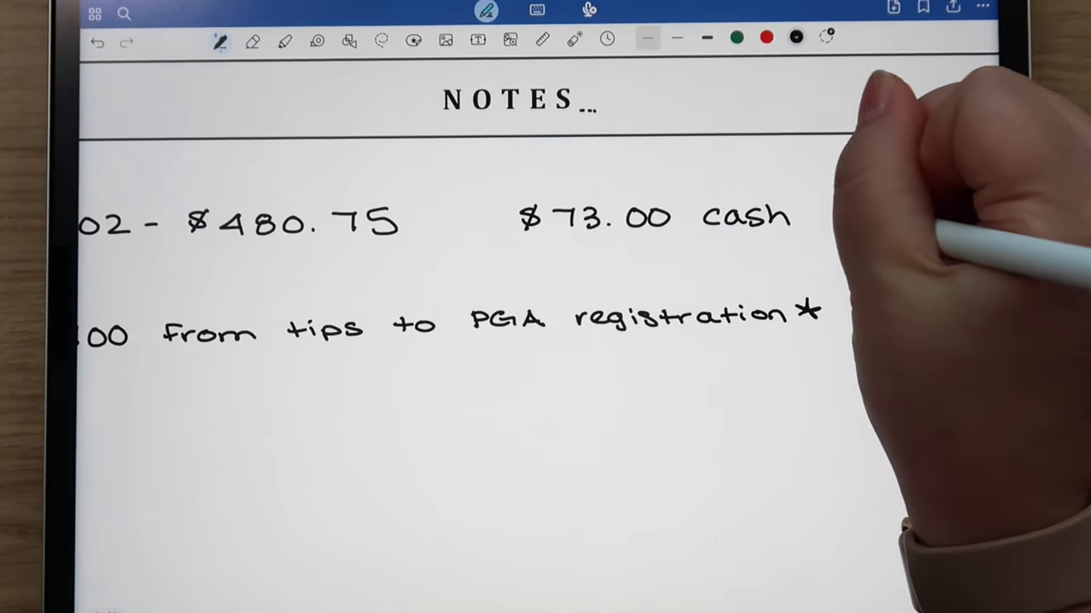
# Handwrite 'tips' to finish the Notes entry about funding PGA registration
pyautogui.write('tips')
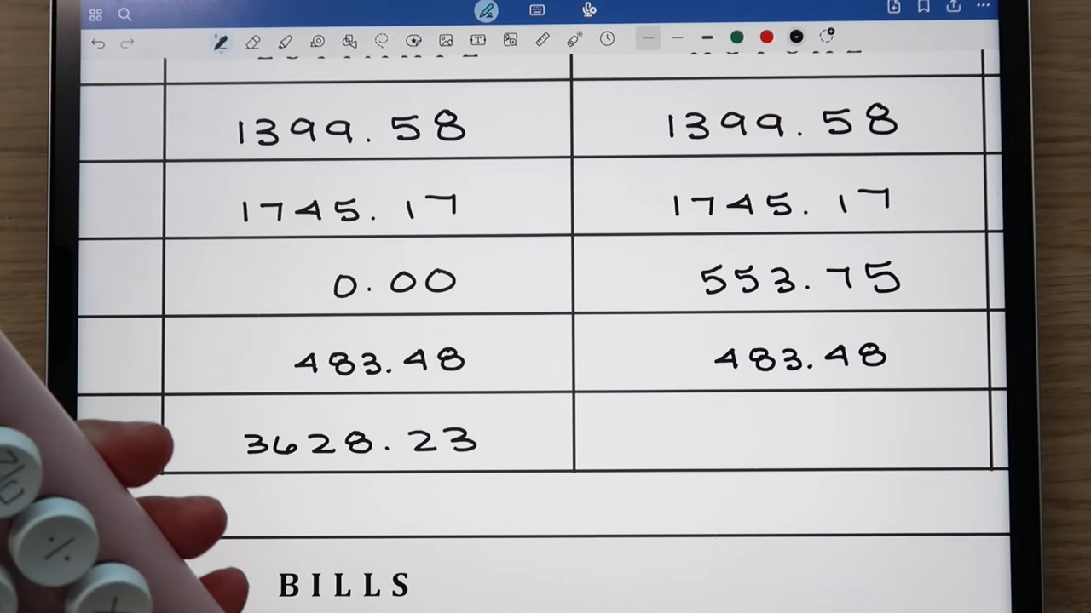
# Write 553.75 in the actual column beside the 0.00 budgeted entry
pyautogui.scroll(-3)
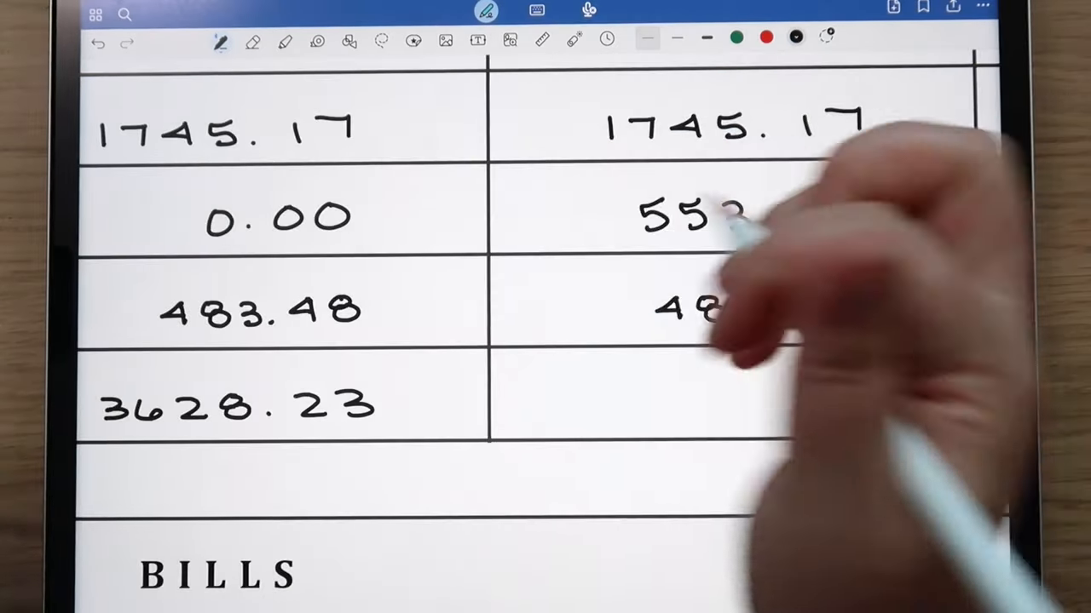
pyautogui.write('553.75')
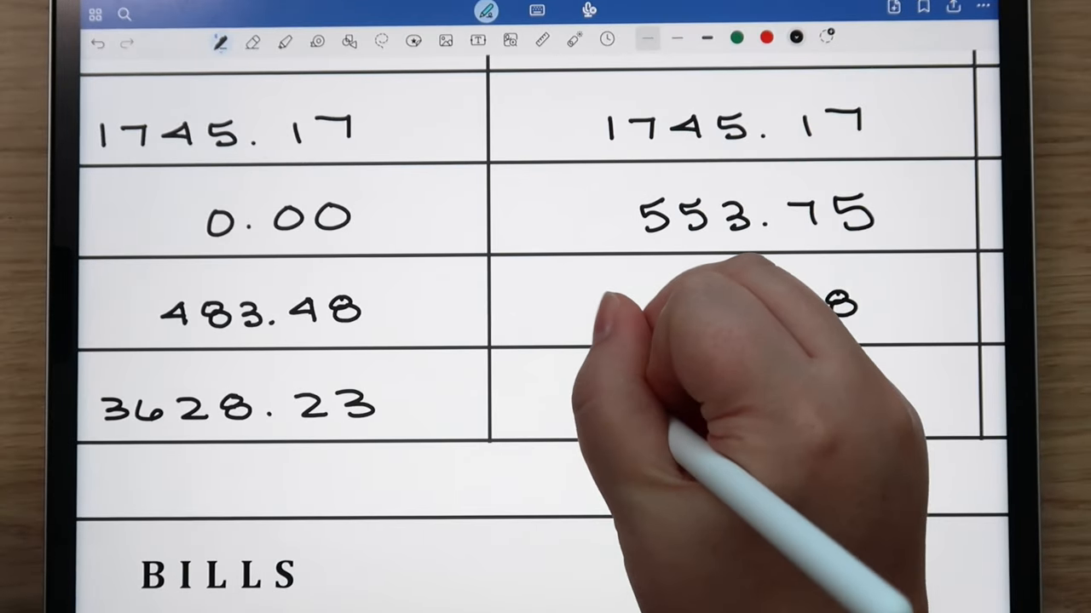
pyautogui.write('A')
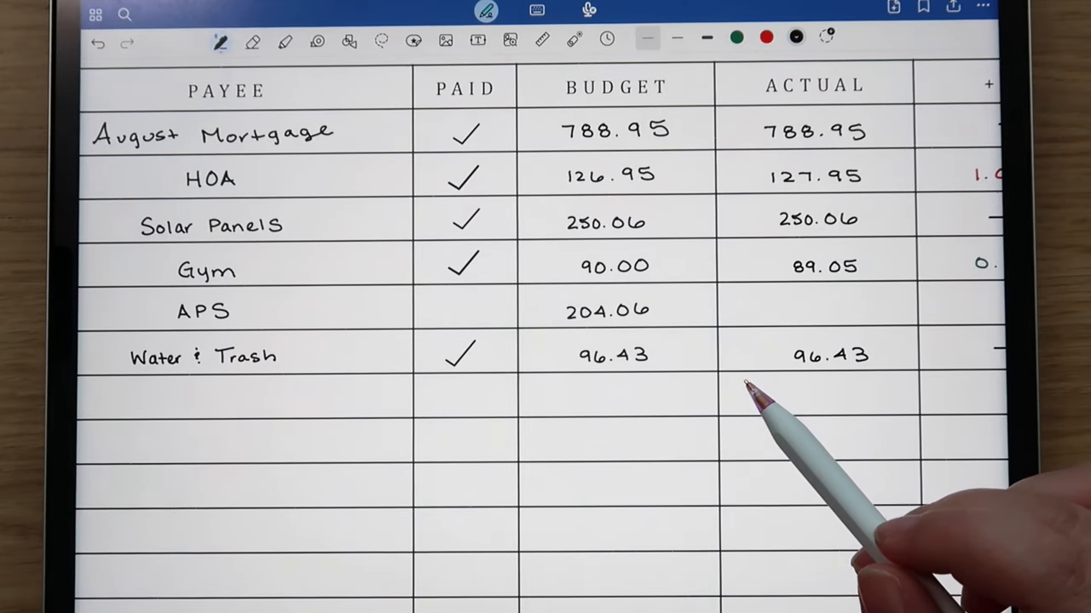
pyautogui.moveTo(750, 409)
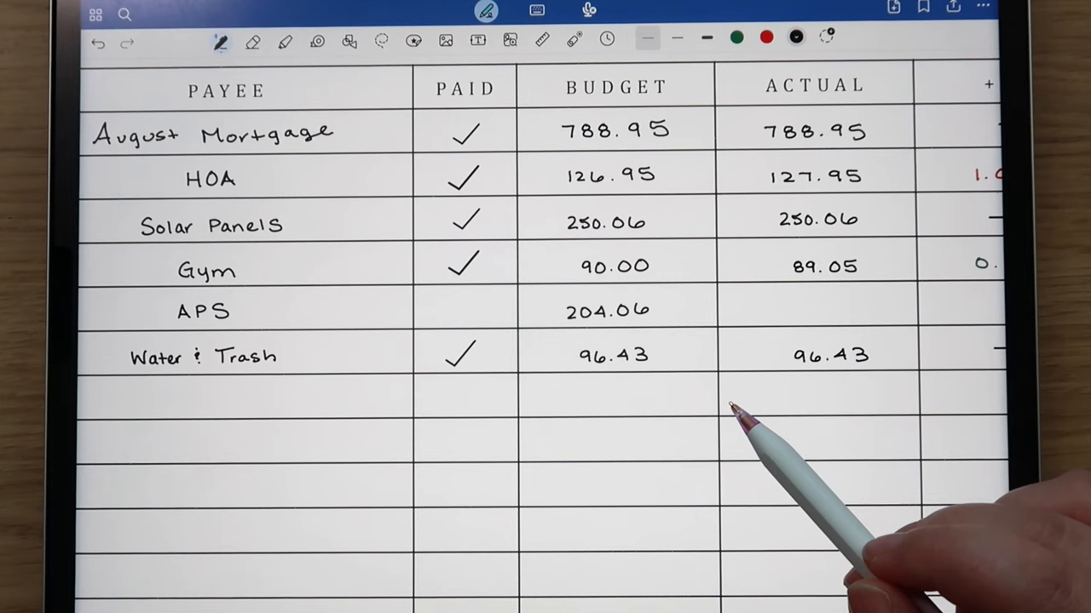
pyautogui.moveTo(750, 409)
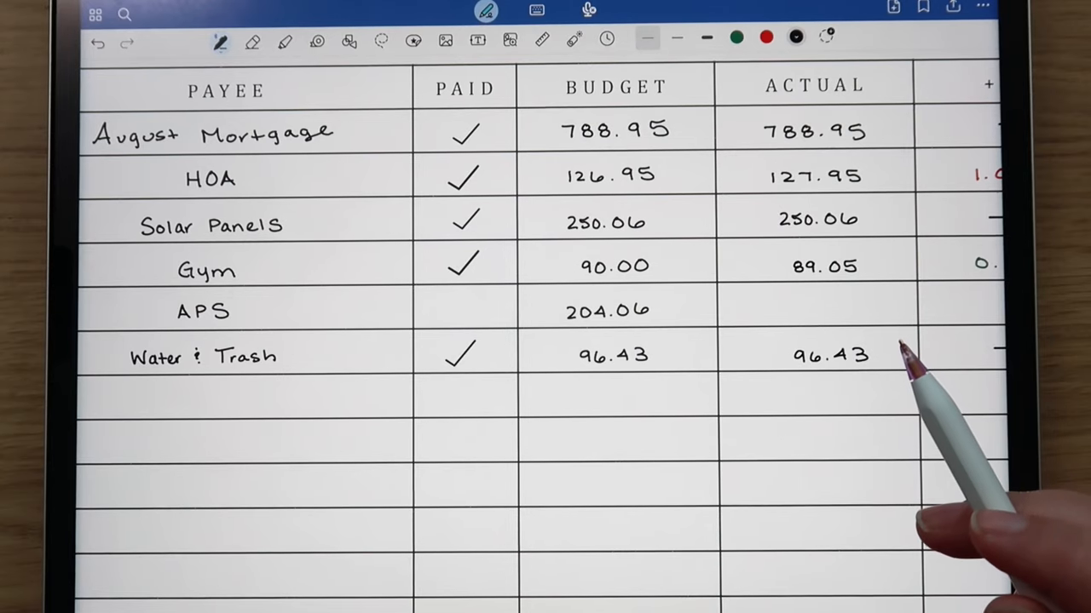
pyautogui.moveTo(899, 349)
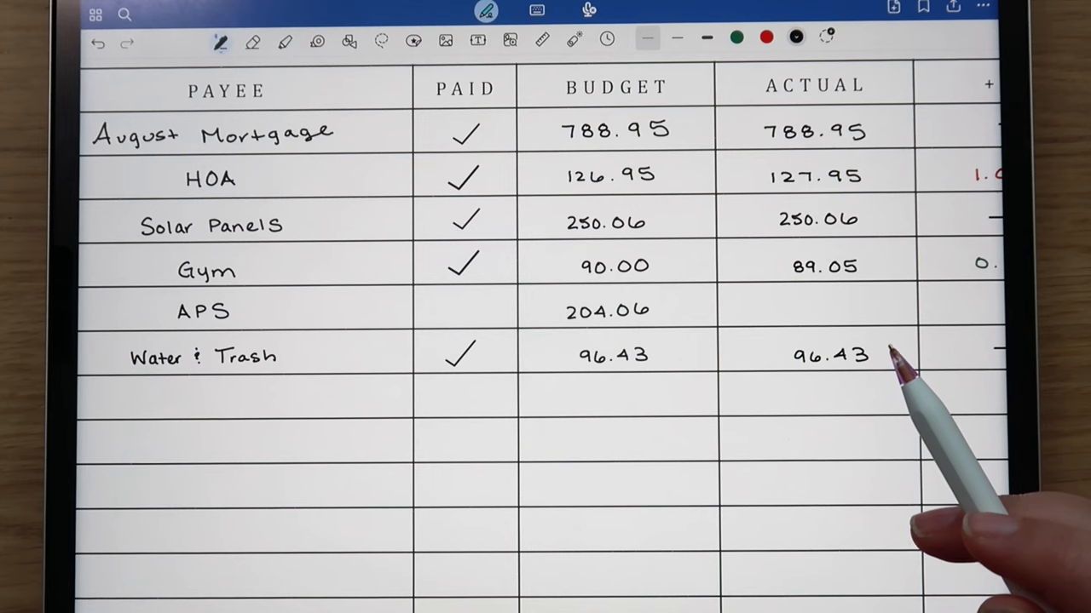
pyautogui.moveTo(886, 367)
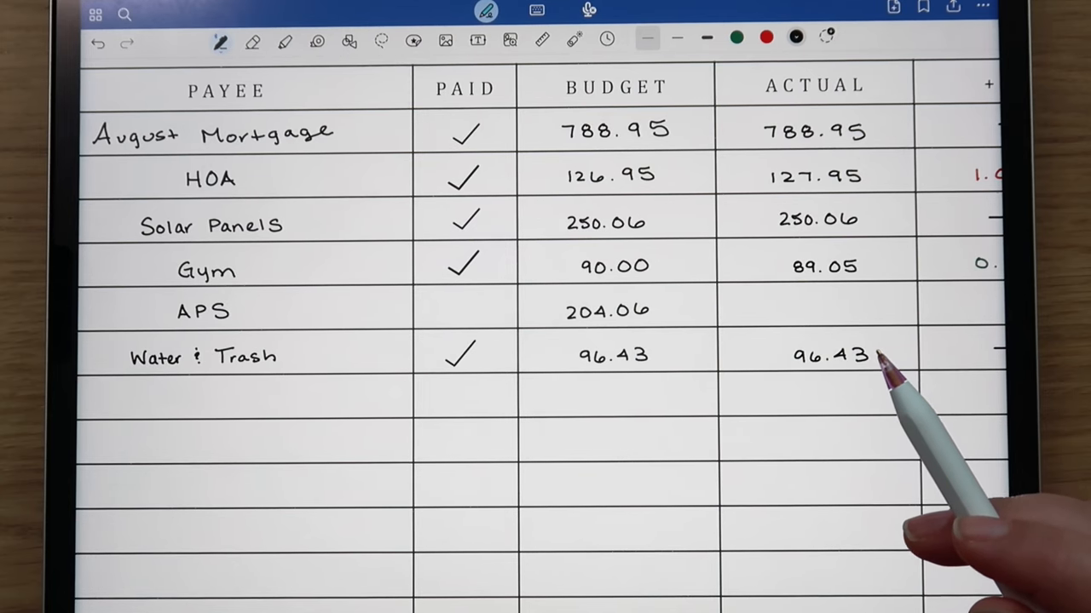
# Write 204.06 as the APS actual amount with a dash in the +/- column
pyautogui.scroll(-3)
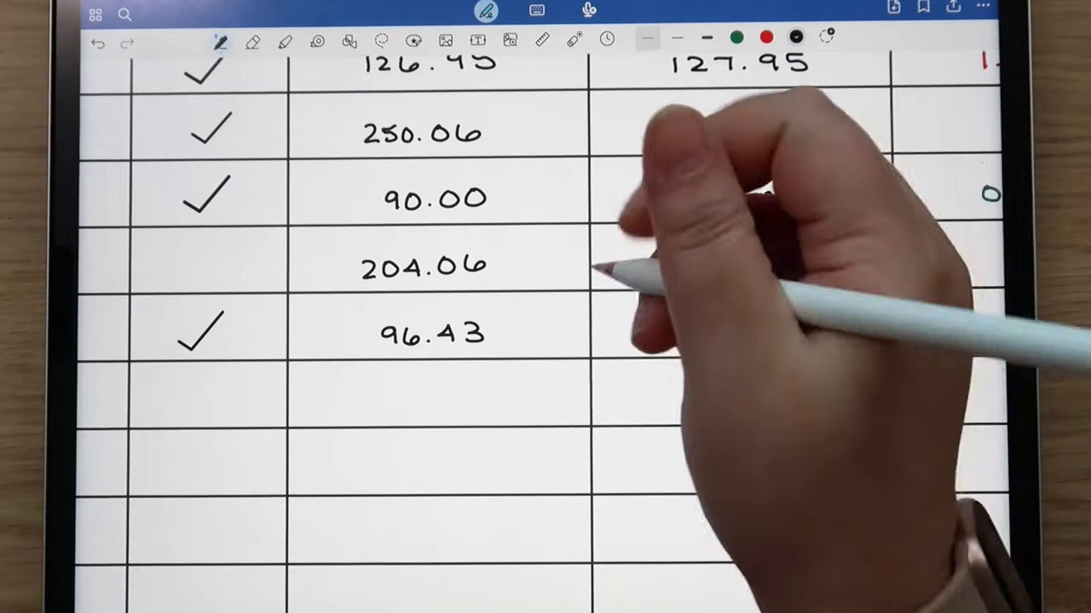
pyautogui.write('250.06')
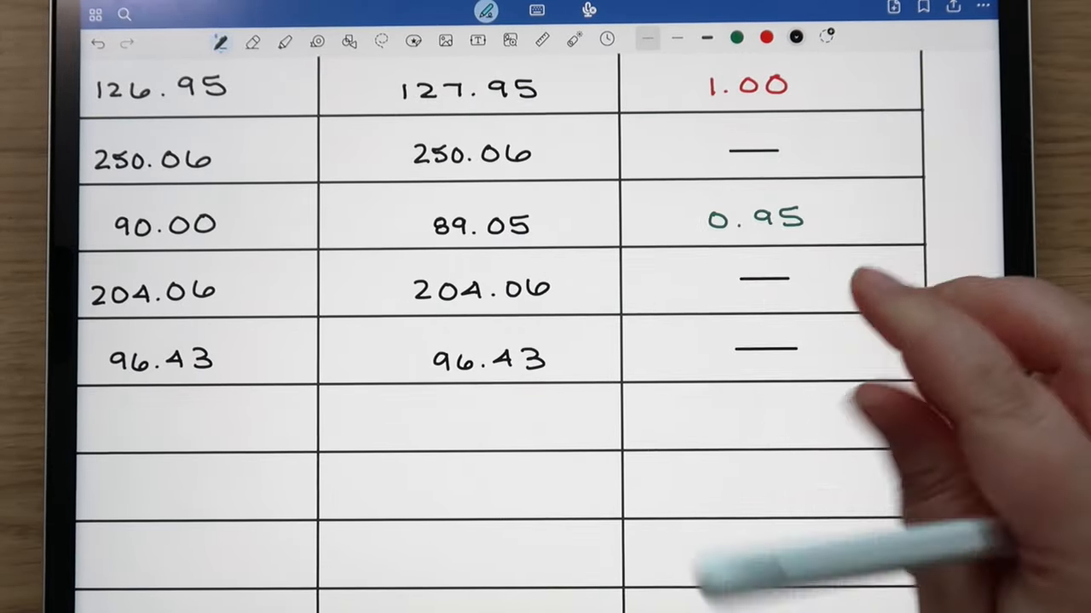
pyautogui.scroll(-3)
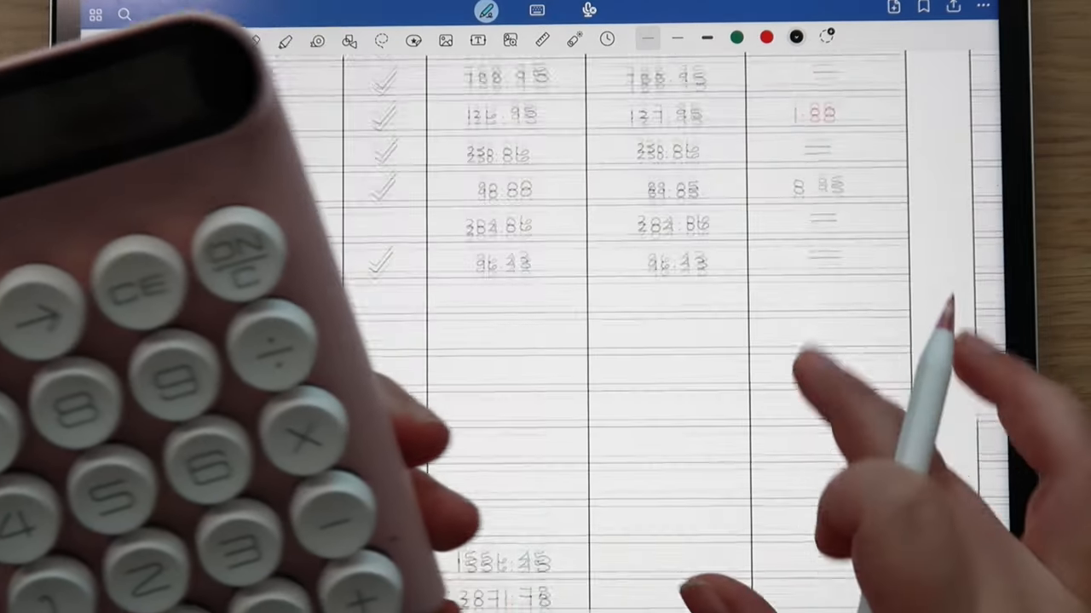
# Write 1556.50 in the Actual cell of the Bills Total row
pyautogui.scroll(-3)
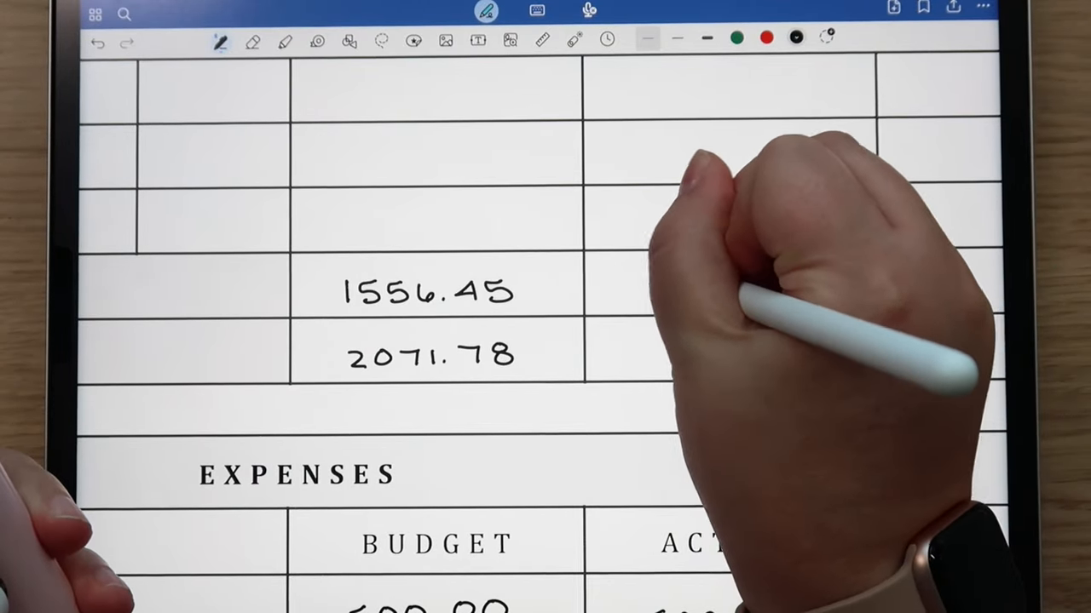
pyautogui.write('1556.50')
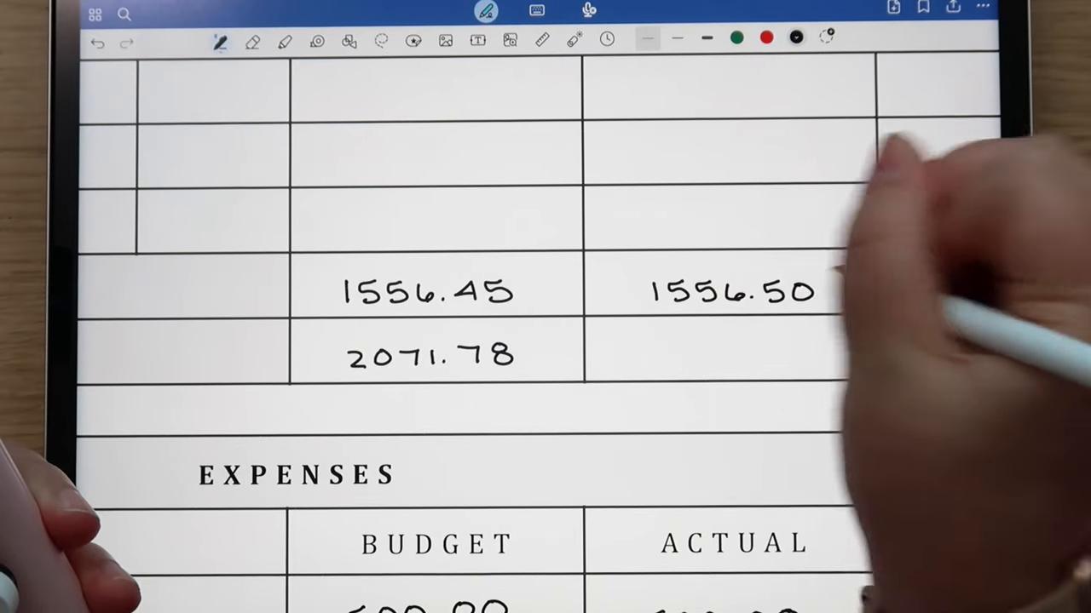
pyautogui.scroll(-3)
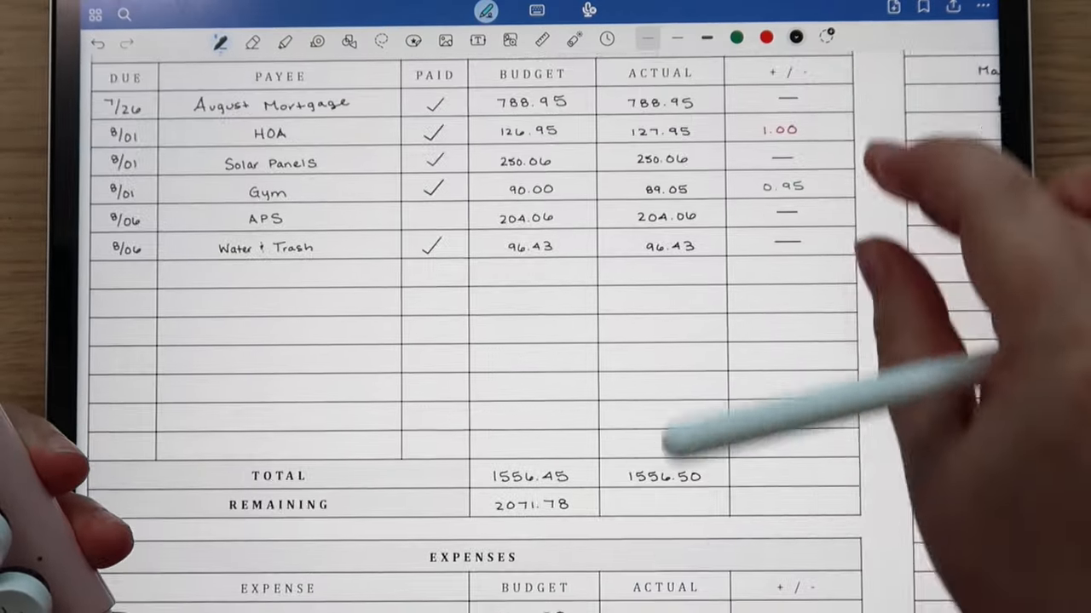
# Fill seven expense budgets and actuals, the Gas surplus, totals 1100.00/1040.00, and remaining
pyautogui.scroll(-3)
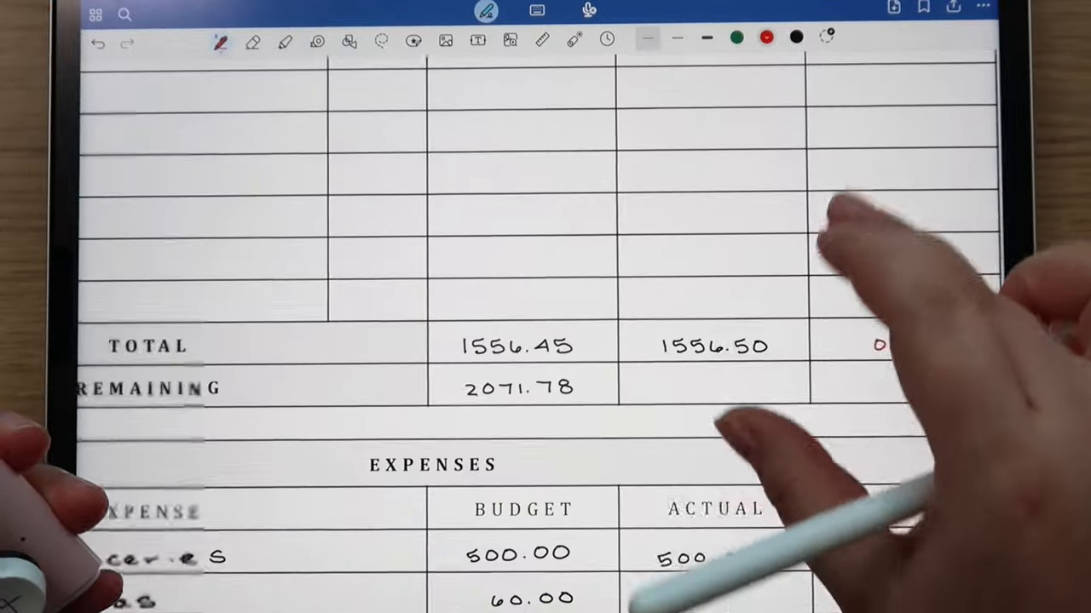
pyautogui.scroll(-3)
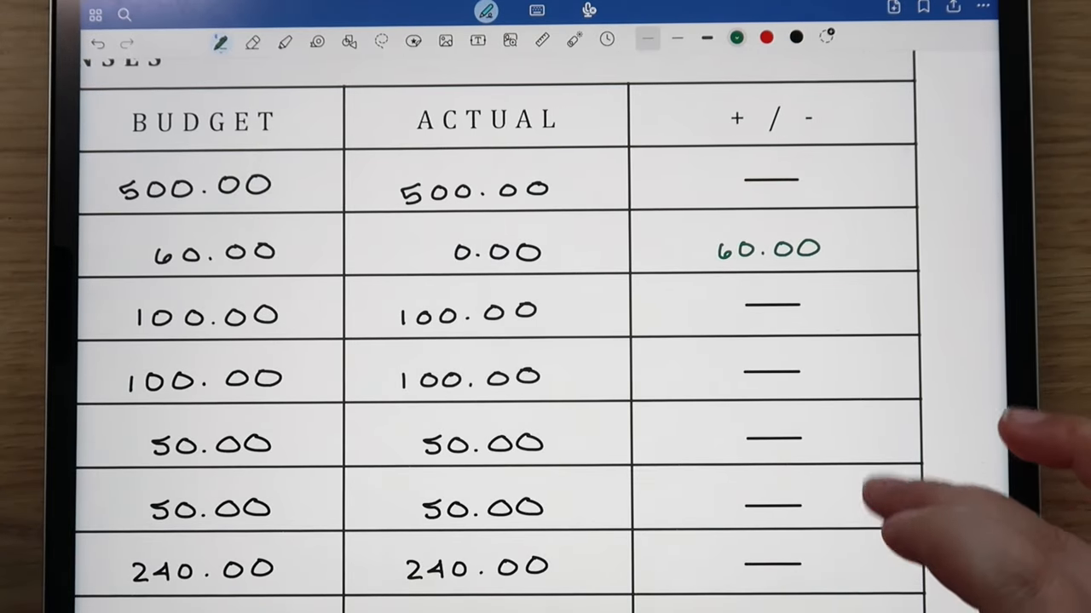
pyautogui.scroll(-3)
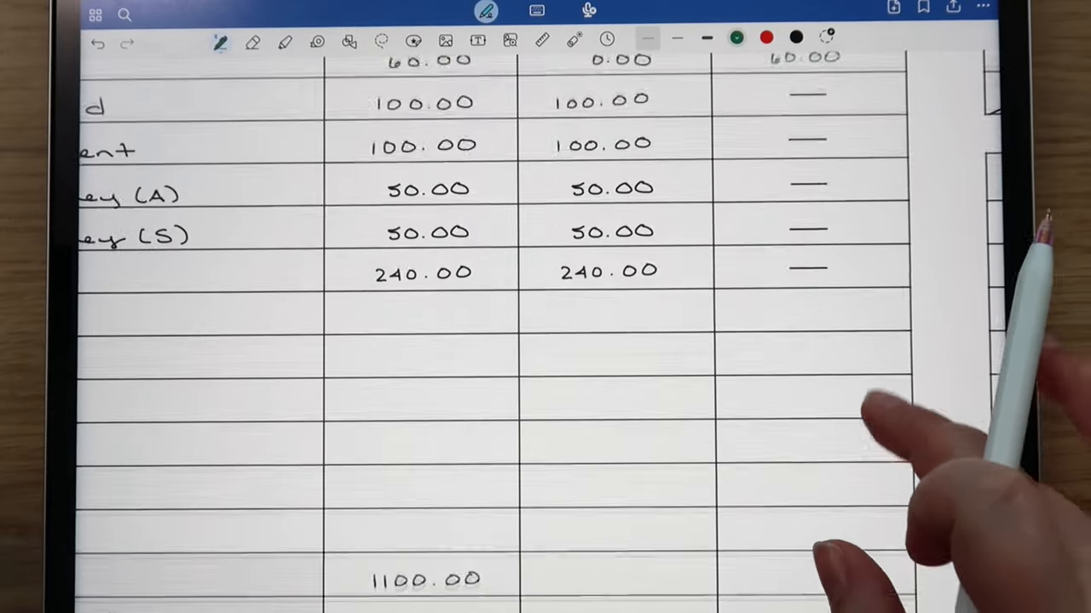
pyautogui.scroll(-3)
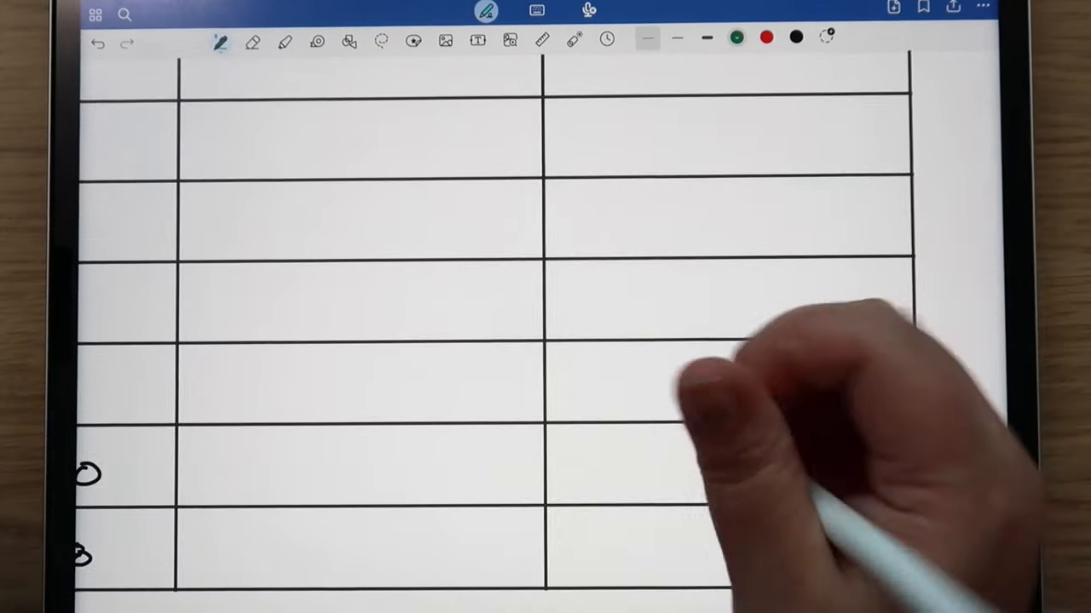
pyautogui.moveTo(664, 477); pyautogui.dragTo(707, 477)
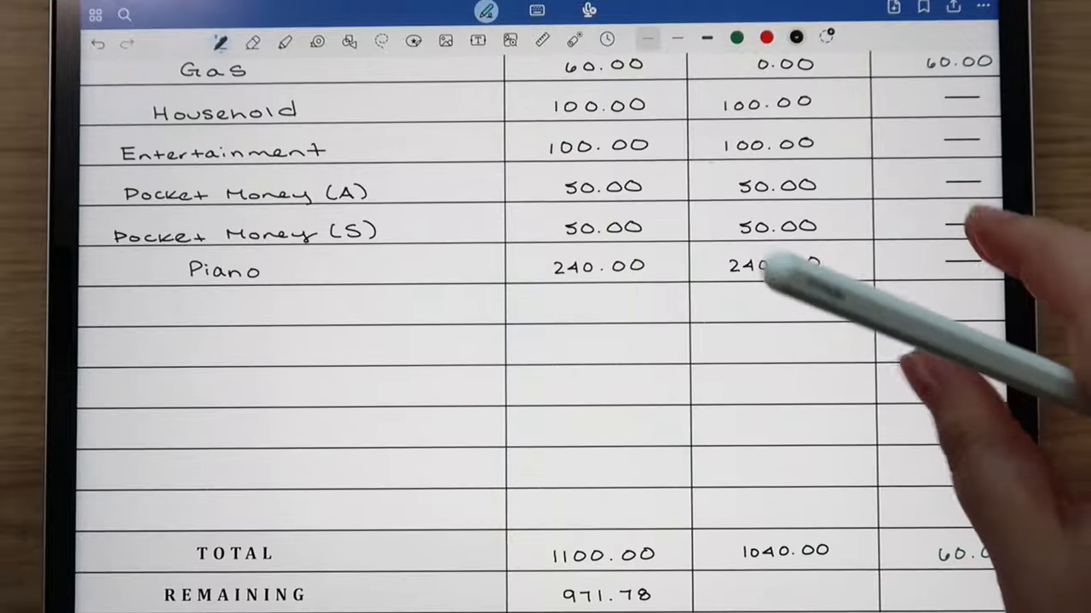
pyautogui.scroll(-3)
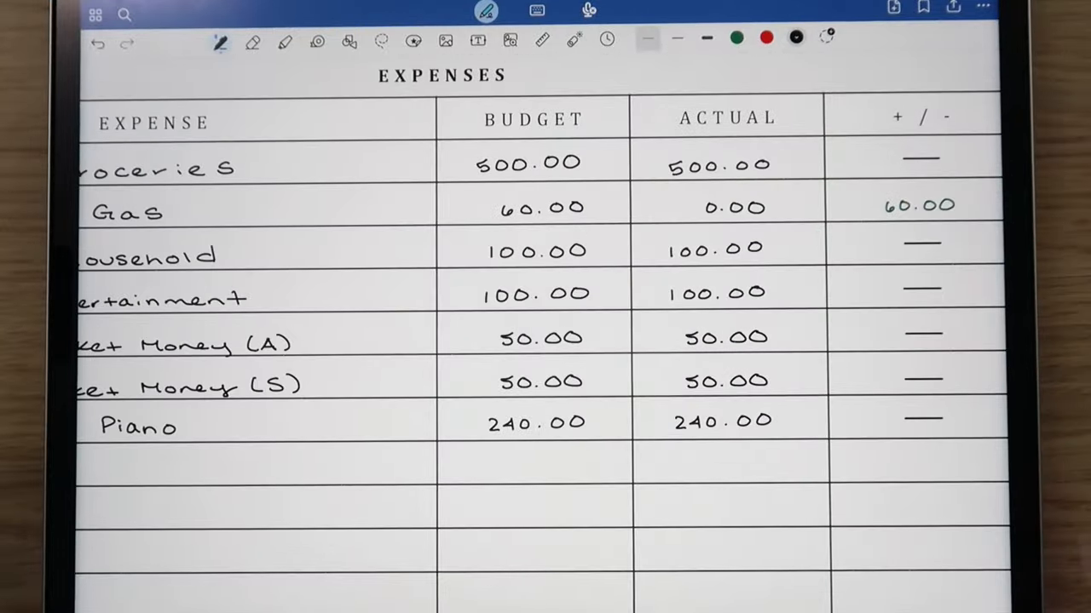
pyautogui.scroll(-3)
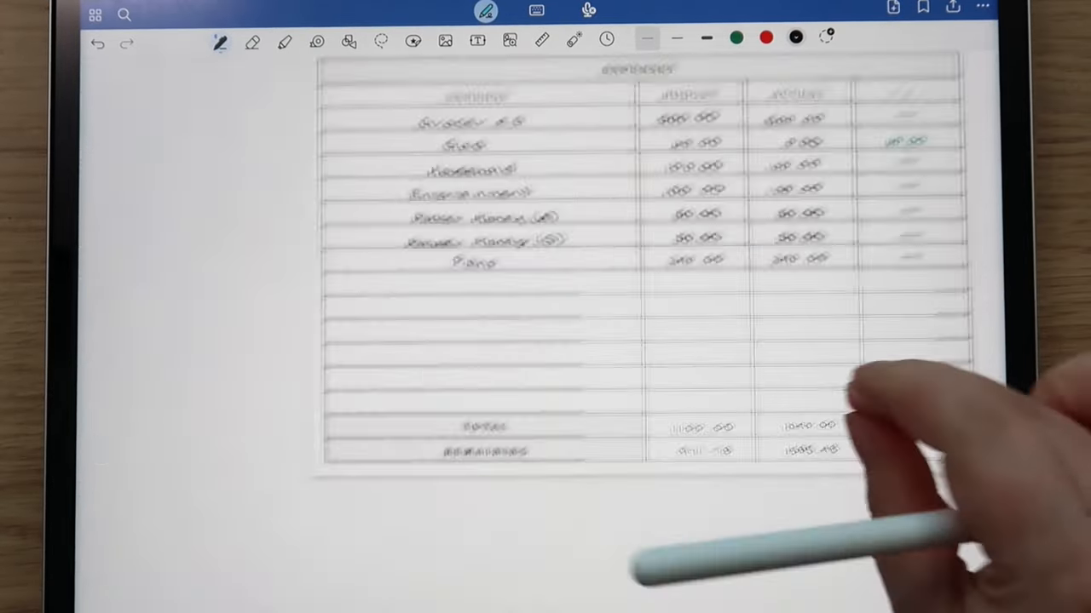
# Scroll to the Summary page showing income 3628.23 estimated versus 4181.98 actual
pyautogui.scroll(-3)
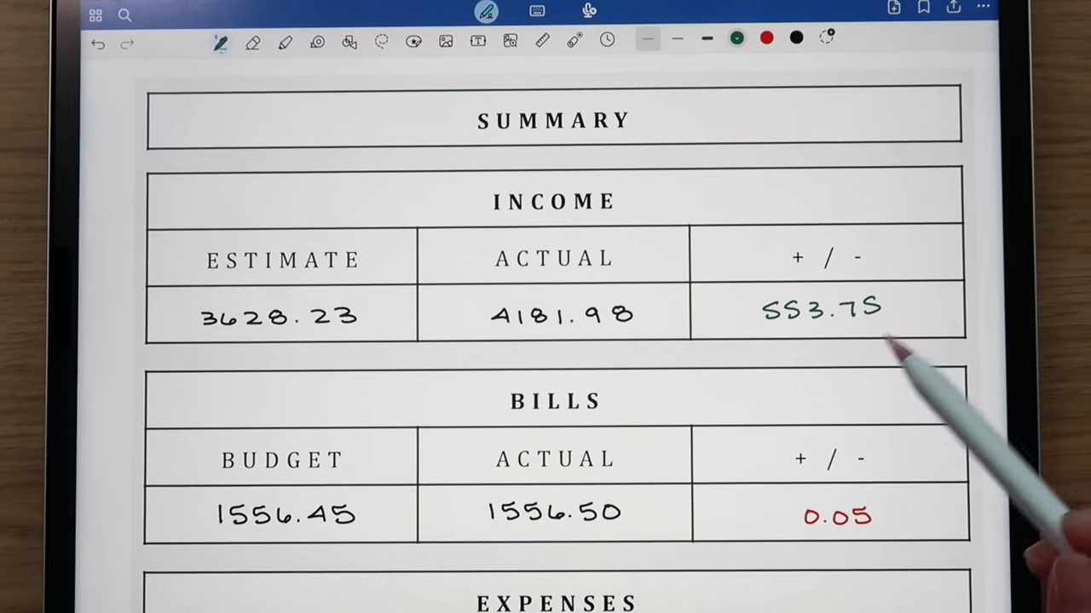
# Scroll past Expenses, Sinking Funds and Debt to Total Remaining 613.70 and Notes
pyautogui.scroll(-3)
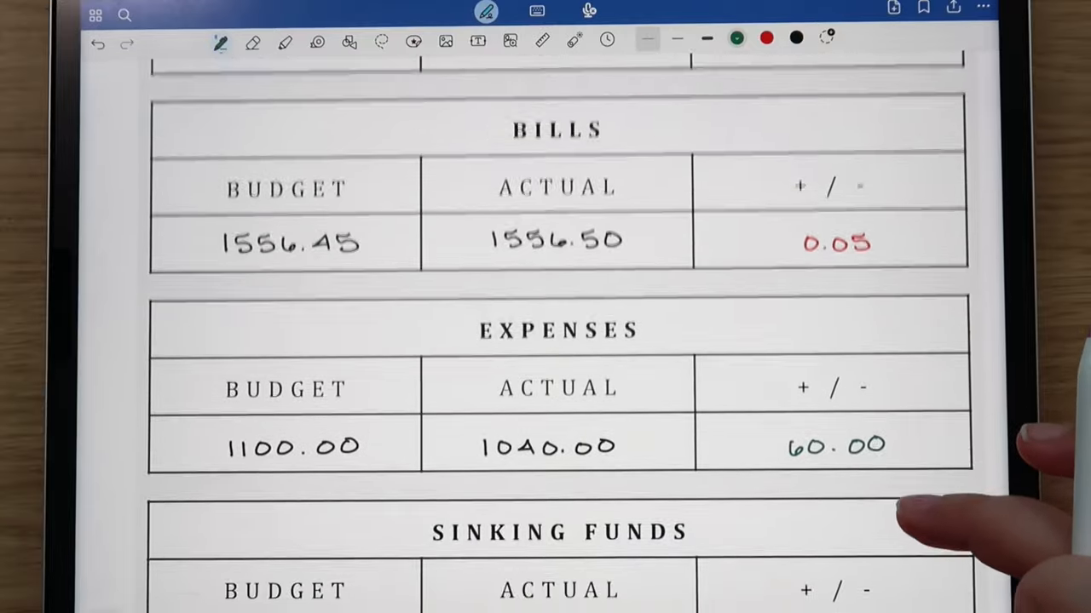
pyautogui.scroll(-3)
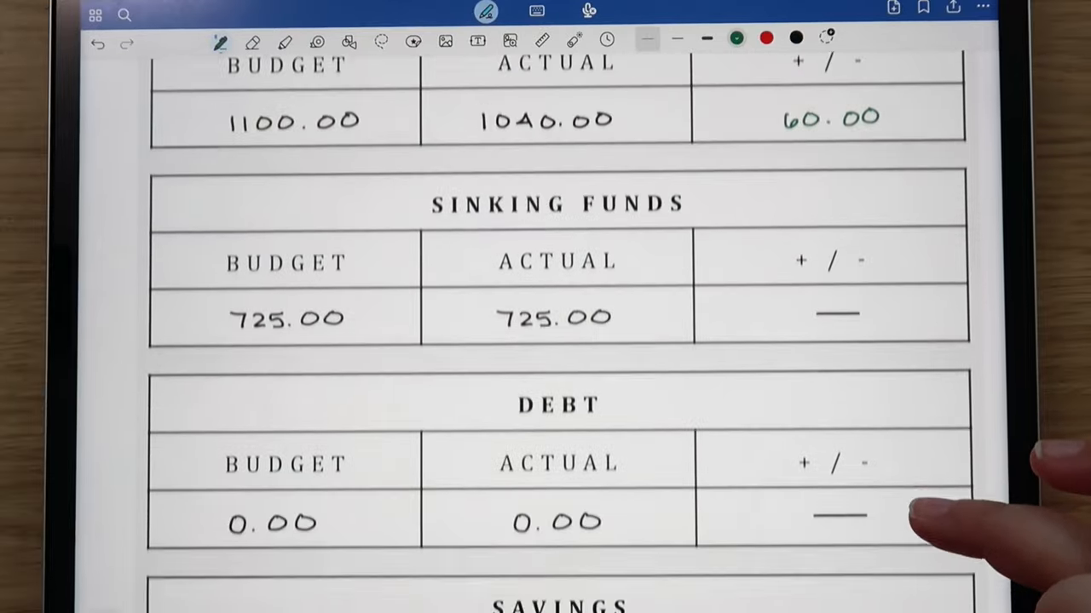
pyautogui.scroll(-3)
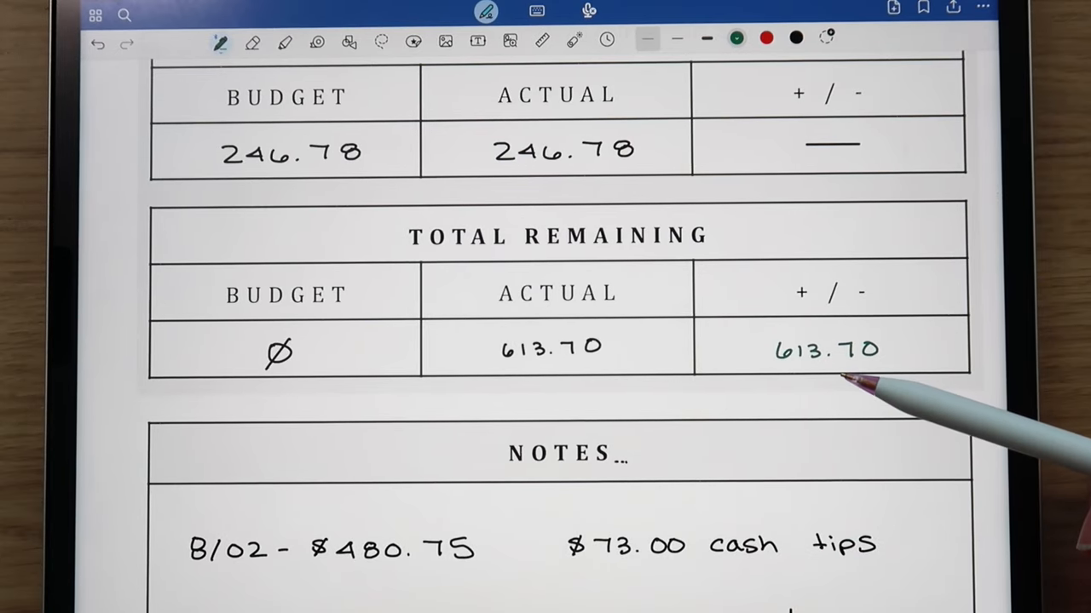
pyautogui.moveTo(852, 401)
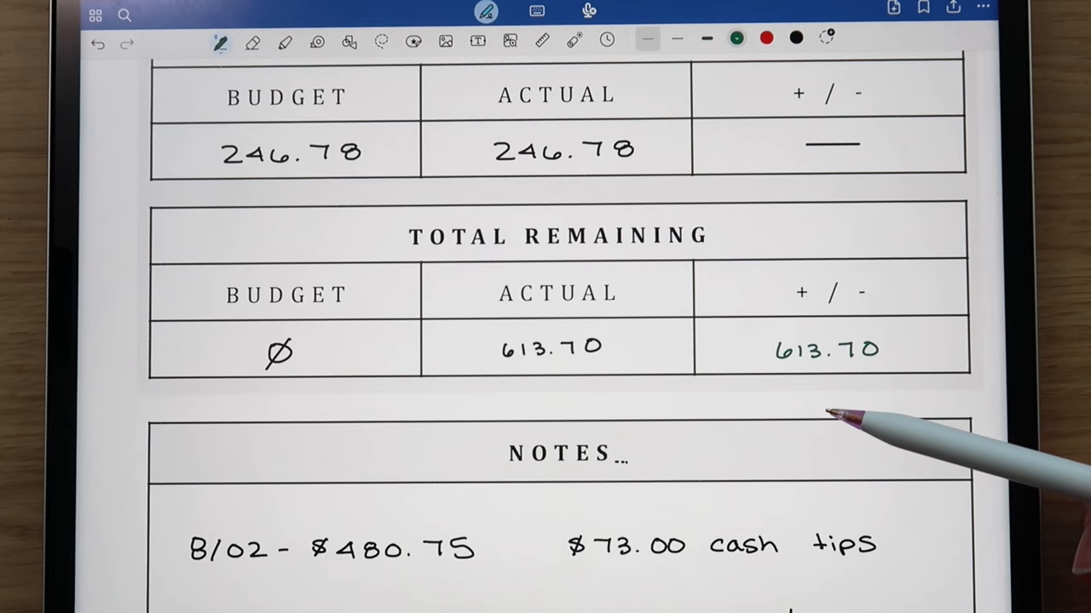
pyautogui.moveTo(852, 435)
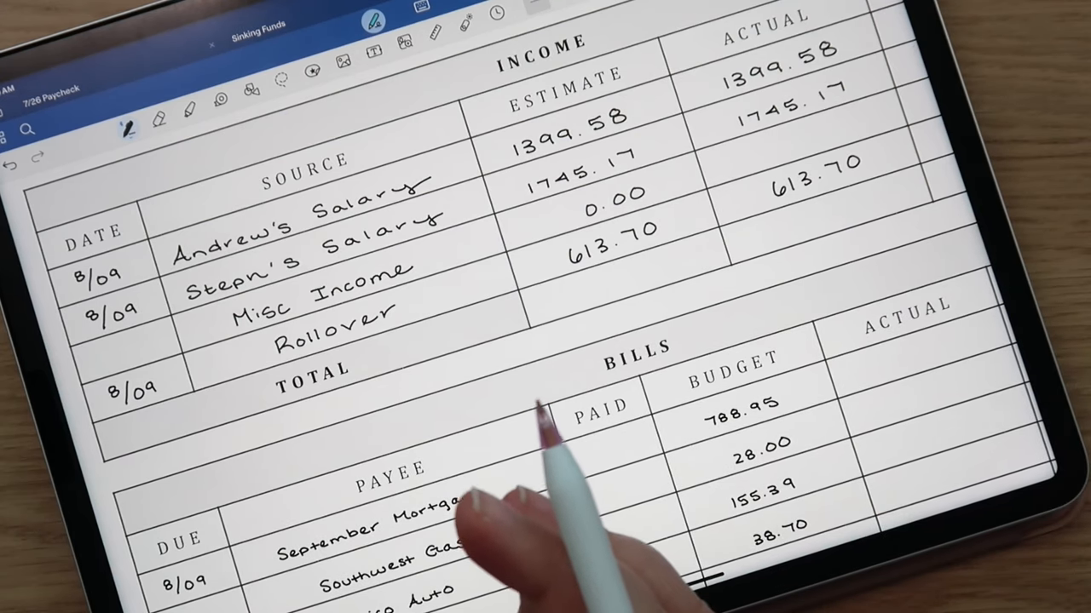
pyautogui.moveTo(553, 486)
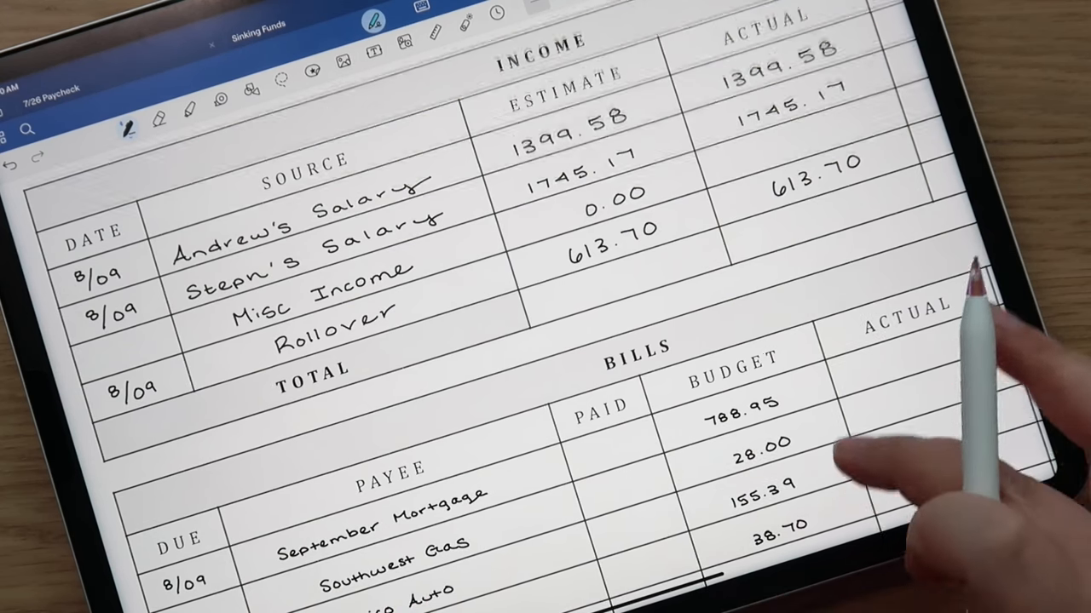
# Move to the 8/09 paycheck page's Income table with the 613.70 rollover
pyautogui.scroll(-3)
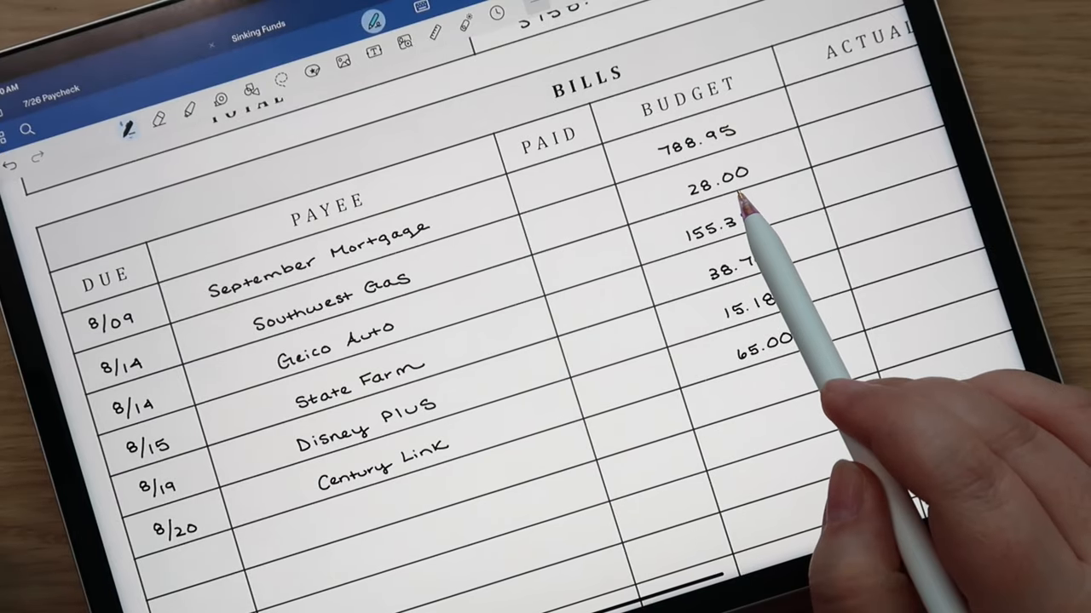
pyautogui.moveTo(435, 340)
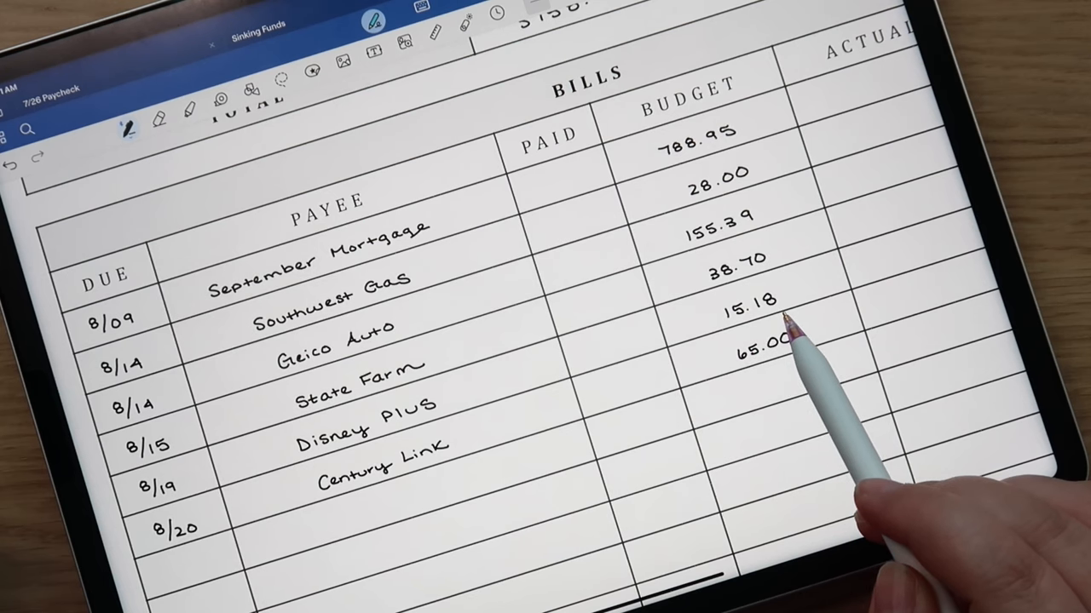
pyautogui.moveTo(384, 503)
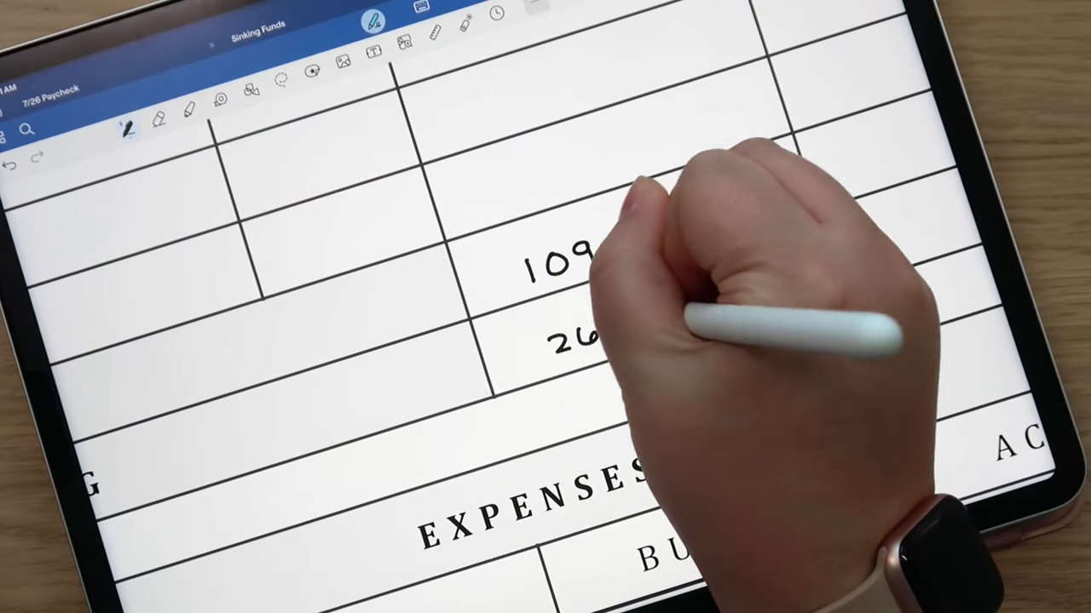
# Write the bills total 1091.2 and remaining 2667.23, then expense budgets and actuals
pyautogui.write('1091.2')
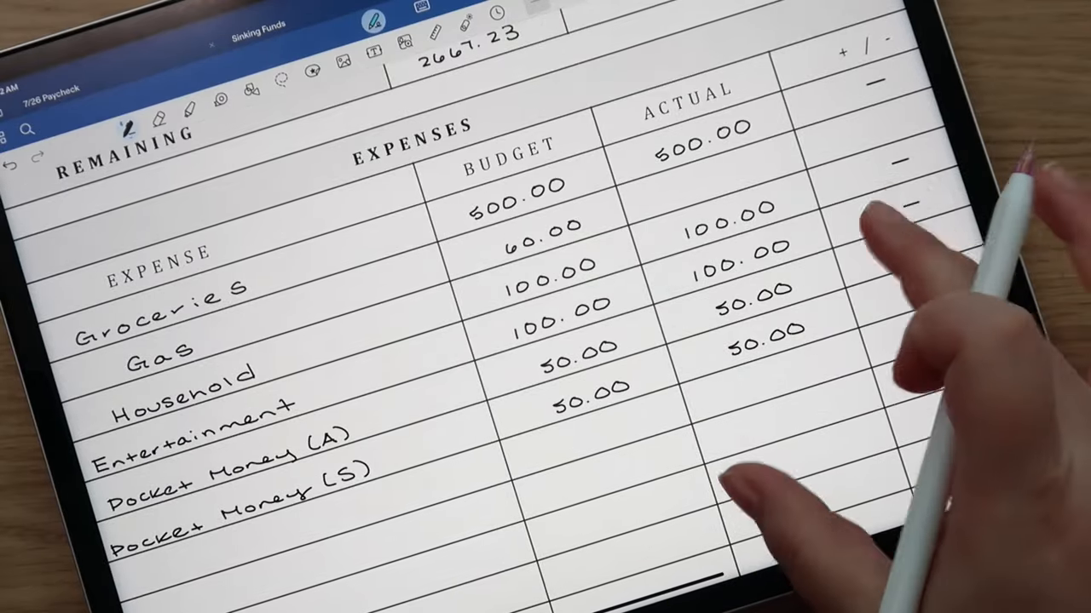
# Write totals such as 860. into the bottom cells of the Expenses table
pyautogui.scroll(-3)
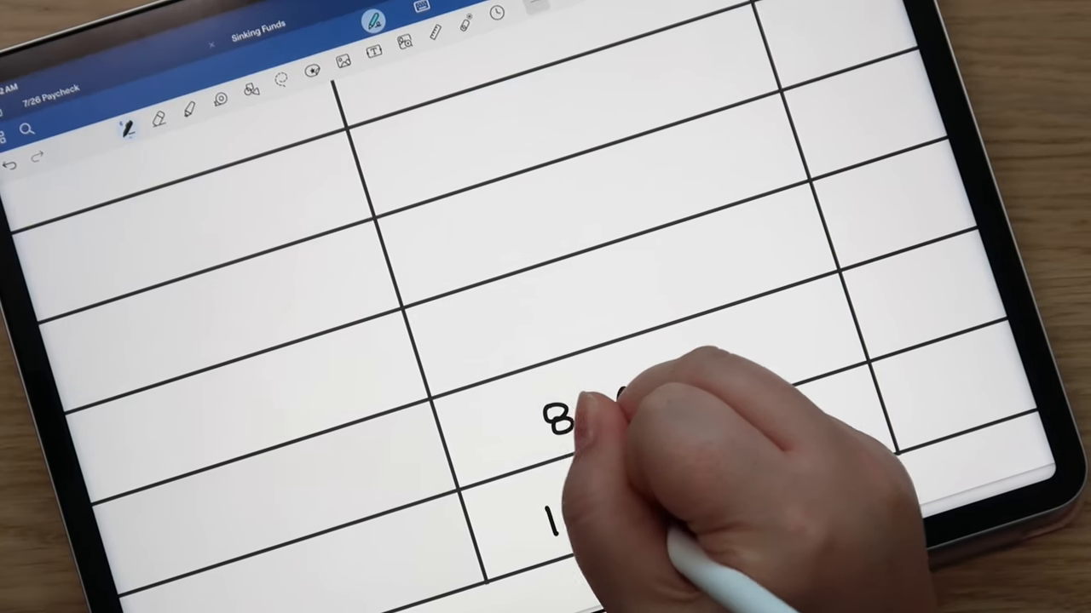
pyautogui.write('860.')
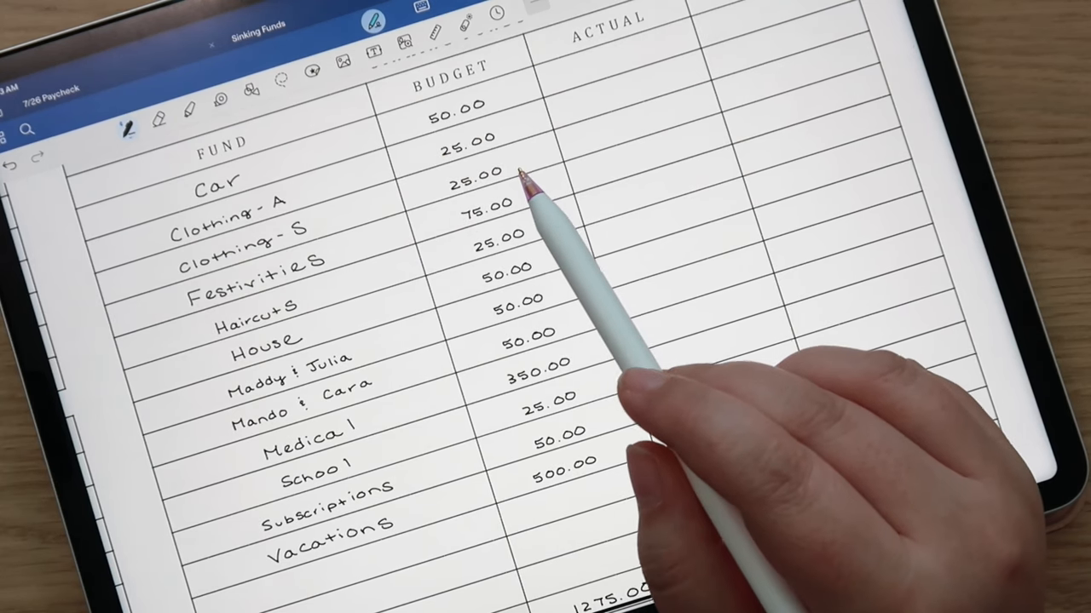
pyautogui.moveTo(519, 204)
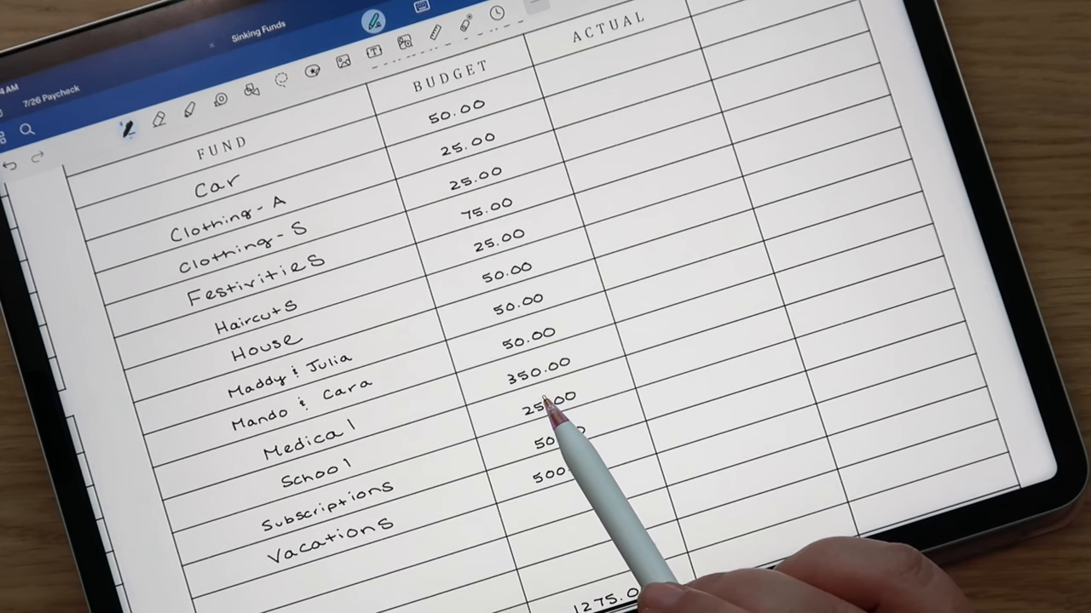
pyautogui.moveTo(579, 426)
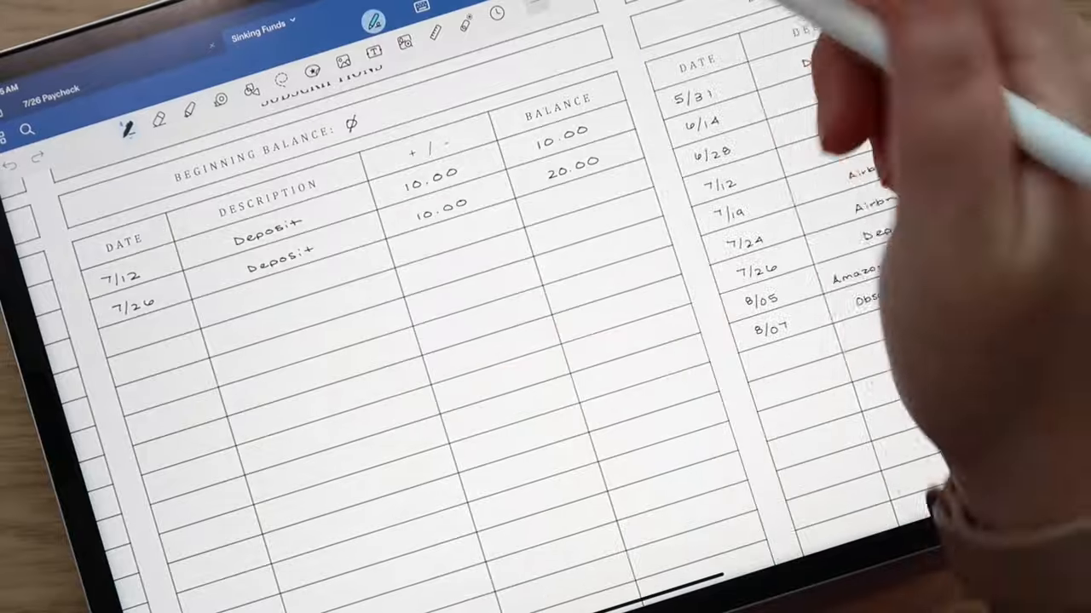
# Scroll to the sinking funds table and handwrite a 5 so the total reads 1235.00
pyautogui.scroll(-3)
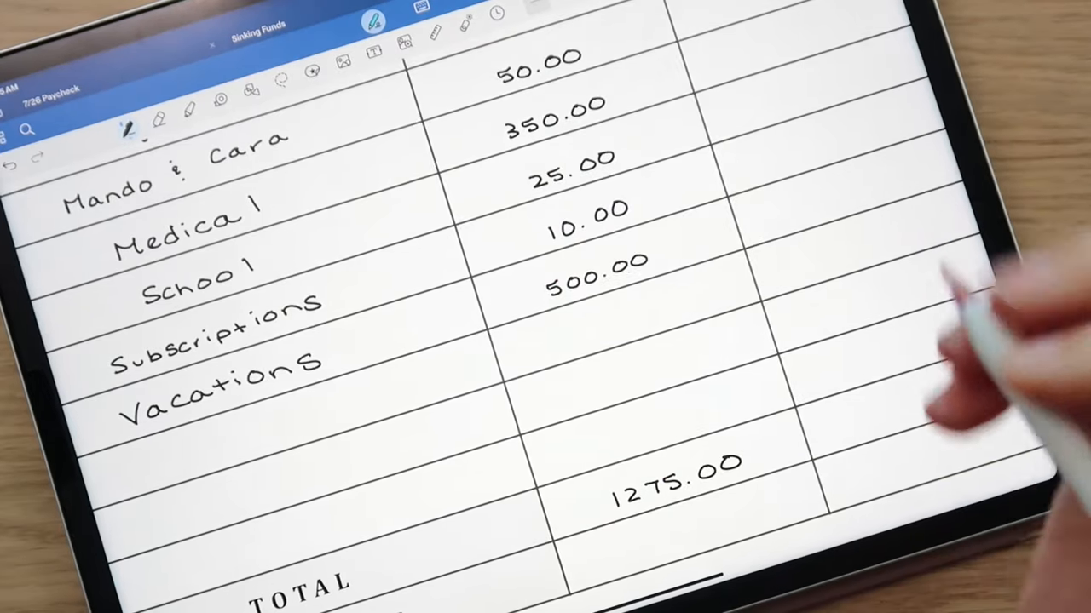
pyautogui.scroll(-3)
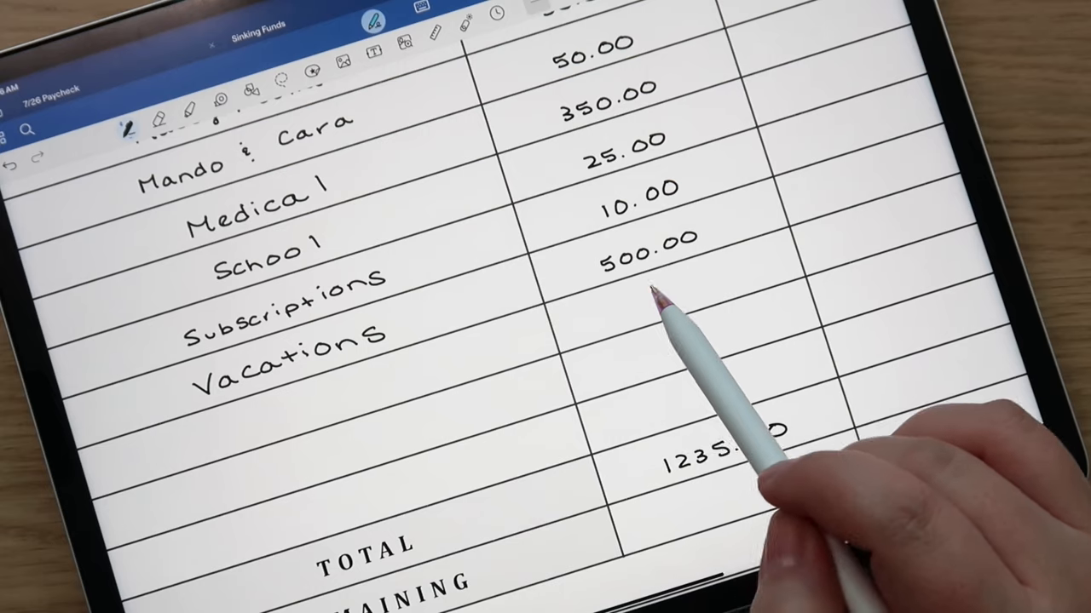
pyautogui.moveTo(656, 324)
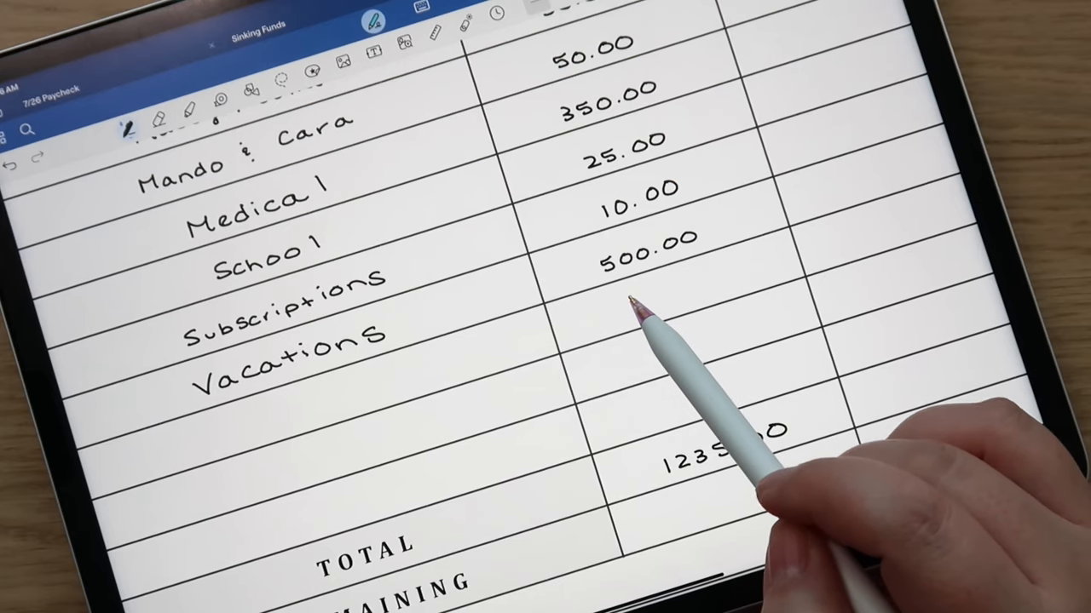
pyautogui.moveTo(665, 239)
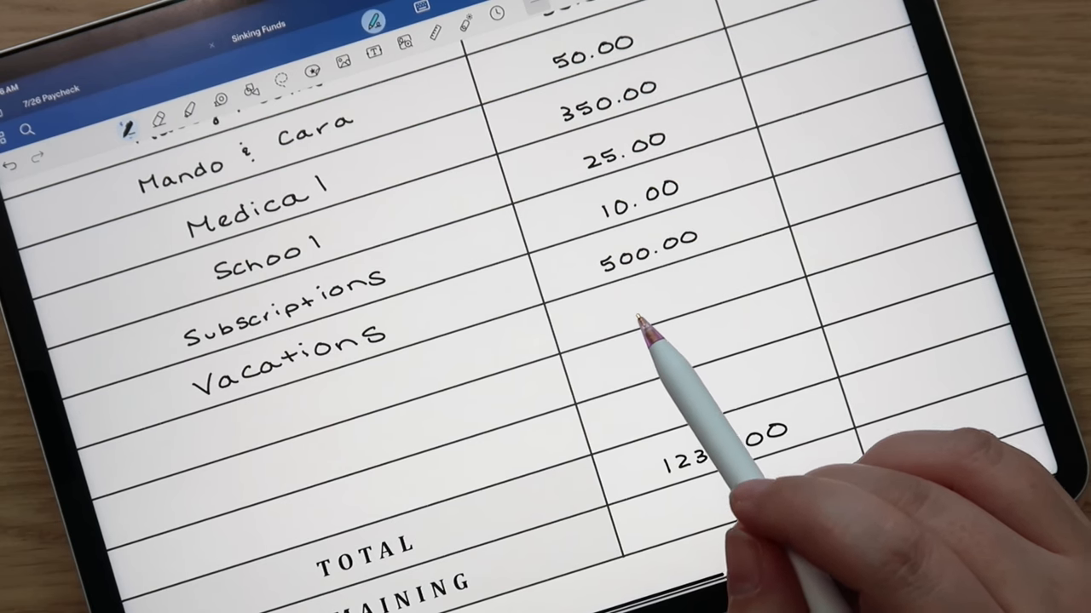
pyautogui.write('5')
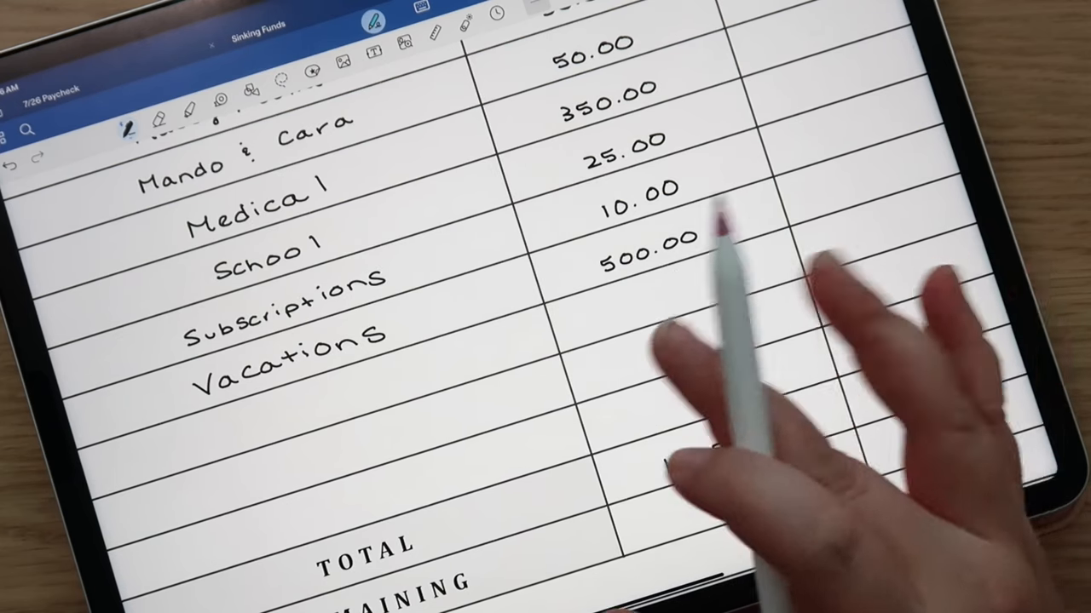
pyautogui.write('1235.00')
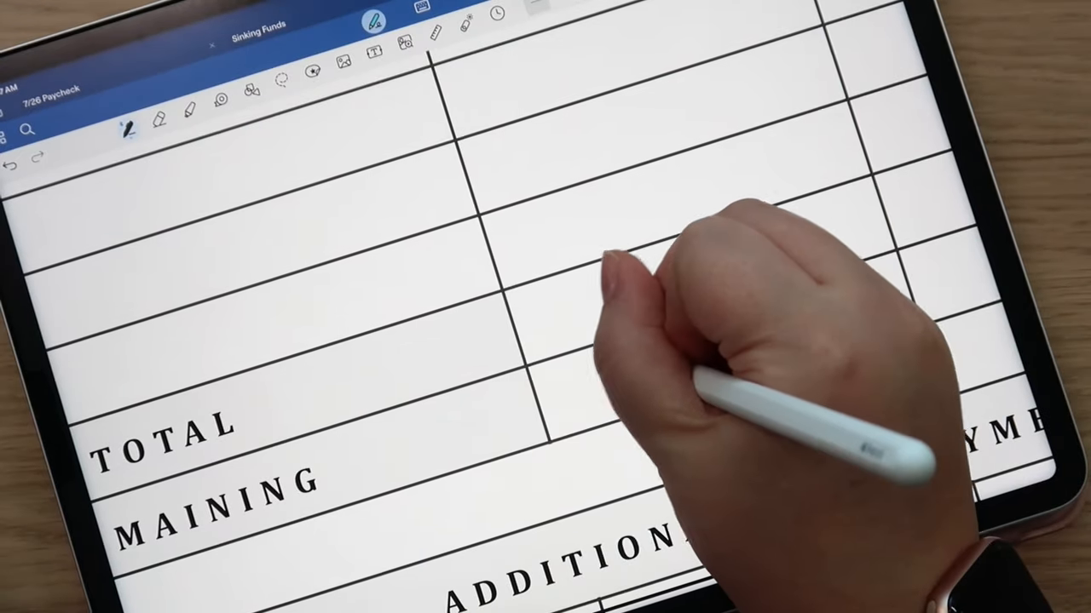
# Handwrite 1239, the BUDGET label and 572. beside the Slush Fund account in the savings table
pyautogui.write('1239')
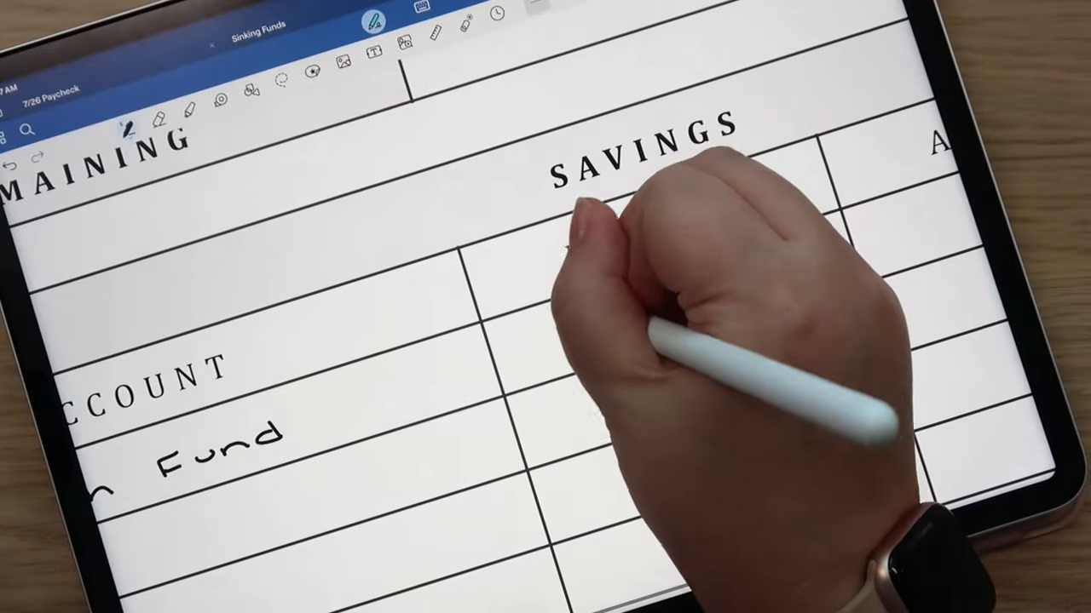
pyautogui.write('BUDGET')
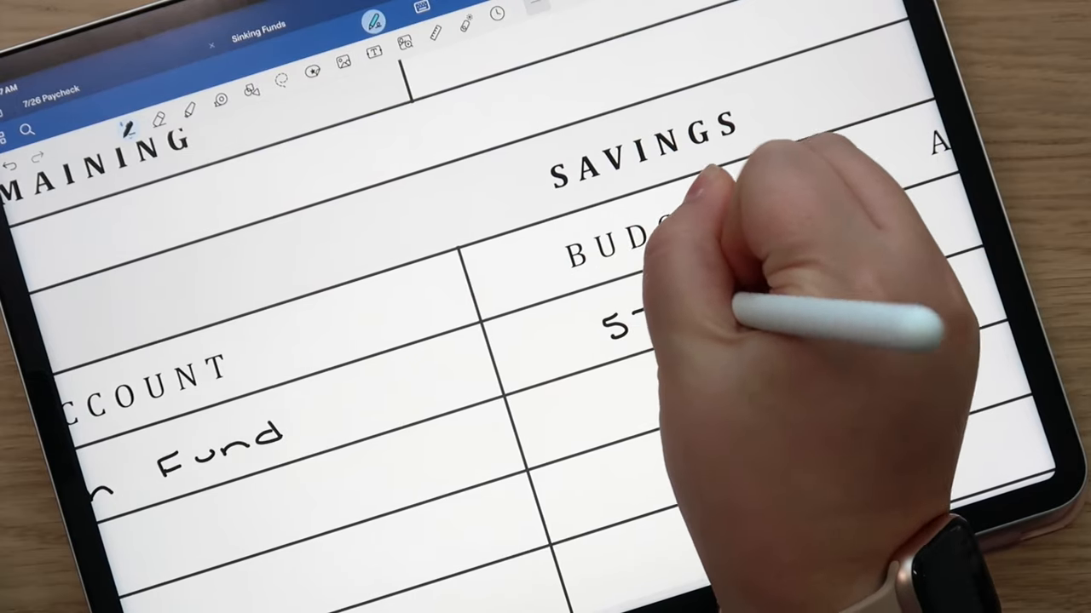
pyautogui.write('572.')
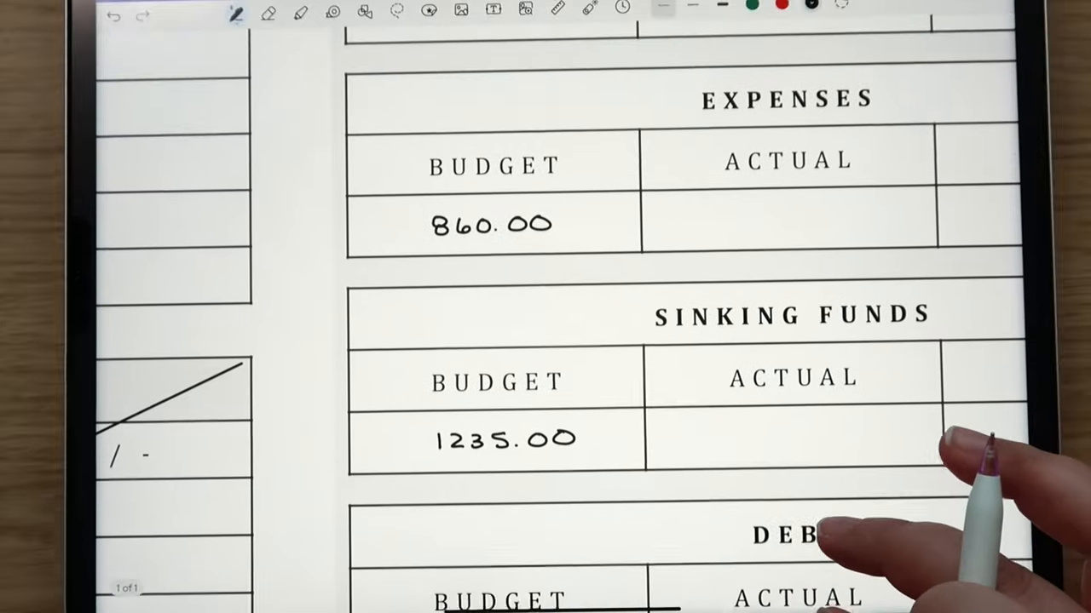
pyautogui.scroll(-3)
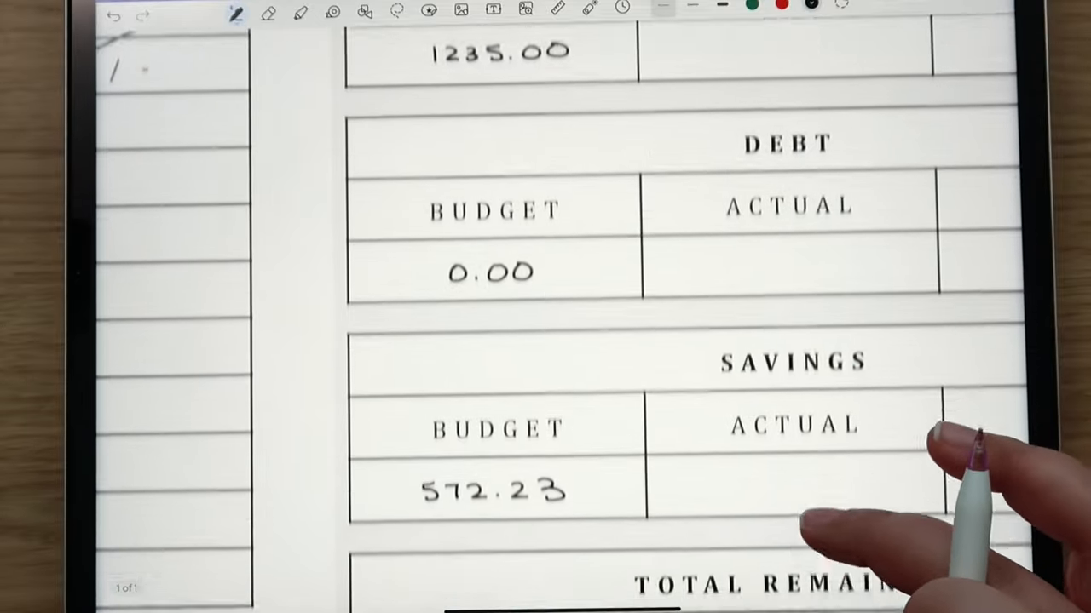
pyautogui.scroll(-3)
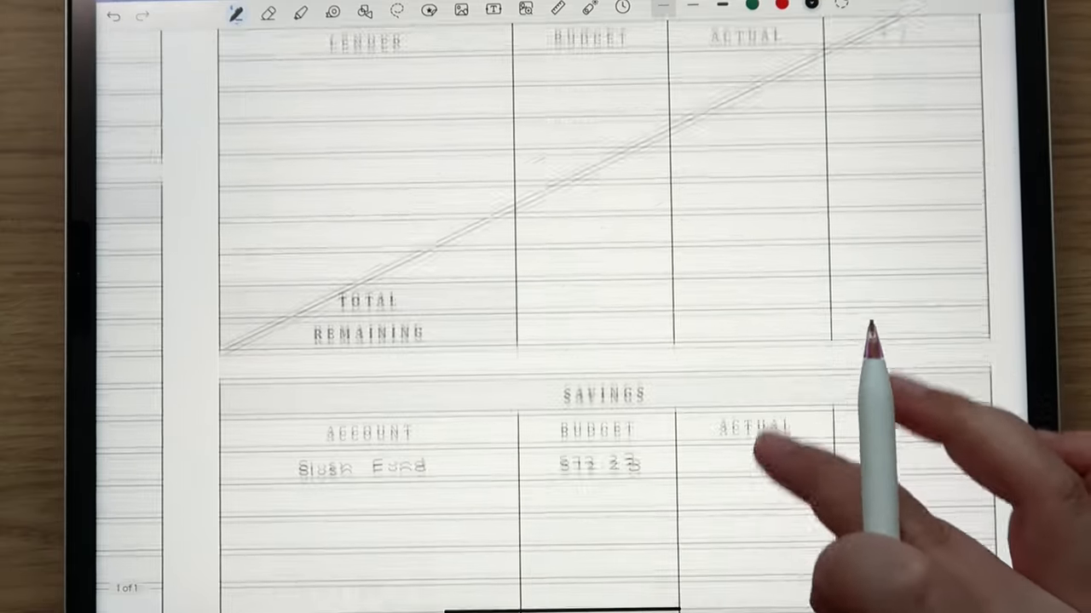
pyautogui.scroll(-3)
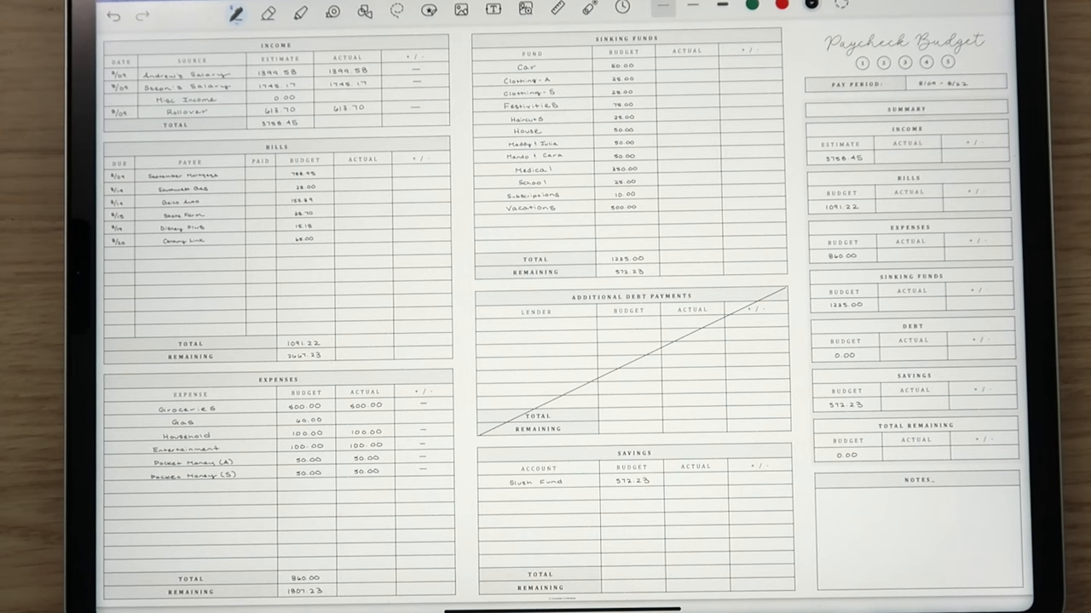
pyautogui.moveTo(775, 580)
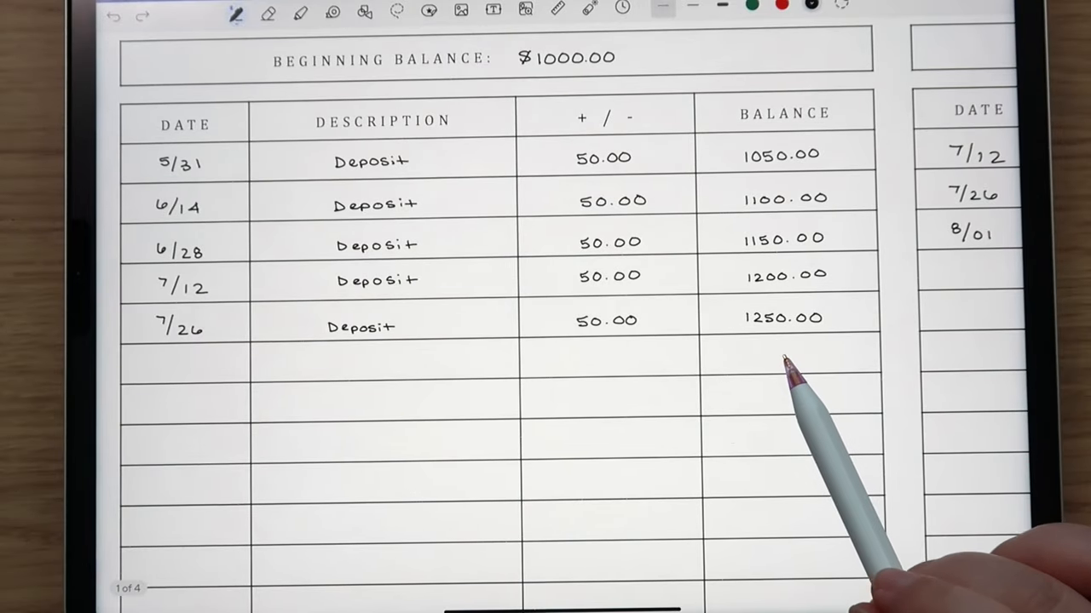
pyautogui.moveTo(793, 375)
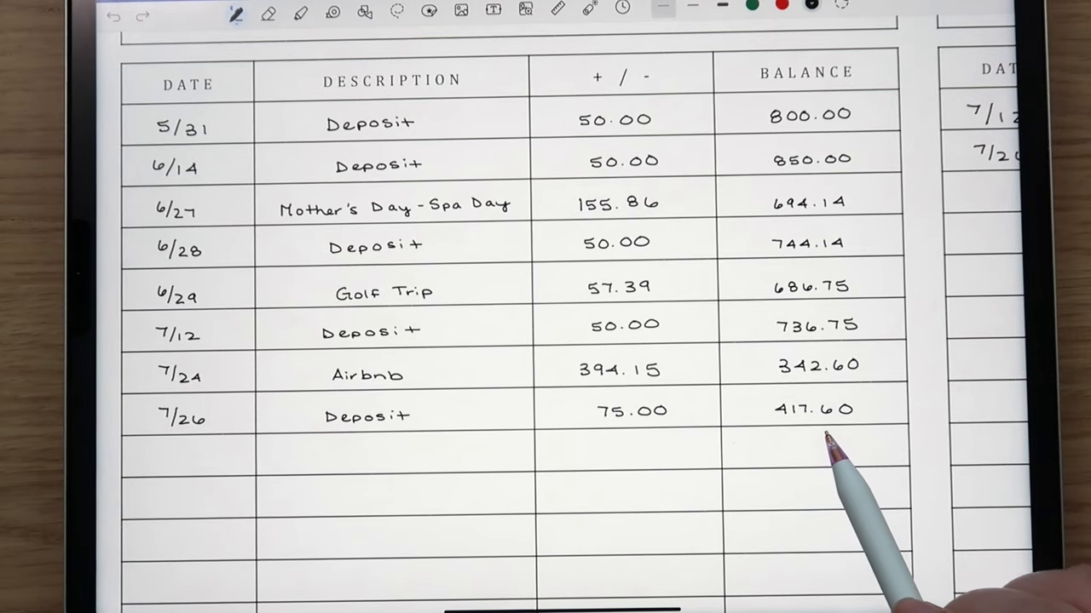
pyautogui.moveTo(635, 511)
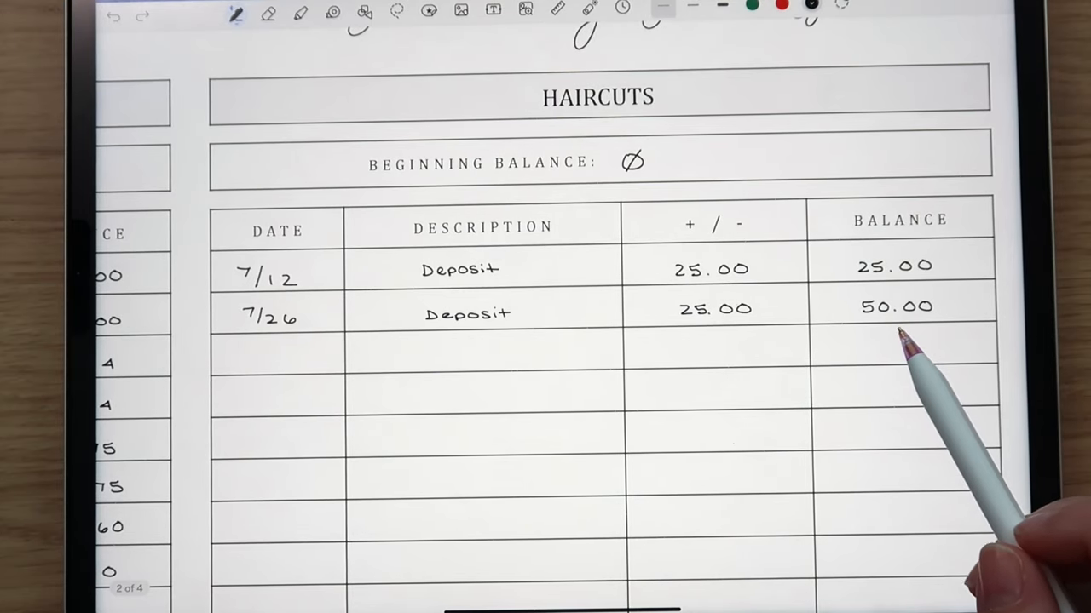
pyautogui.moveTo(920, 384)
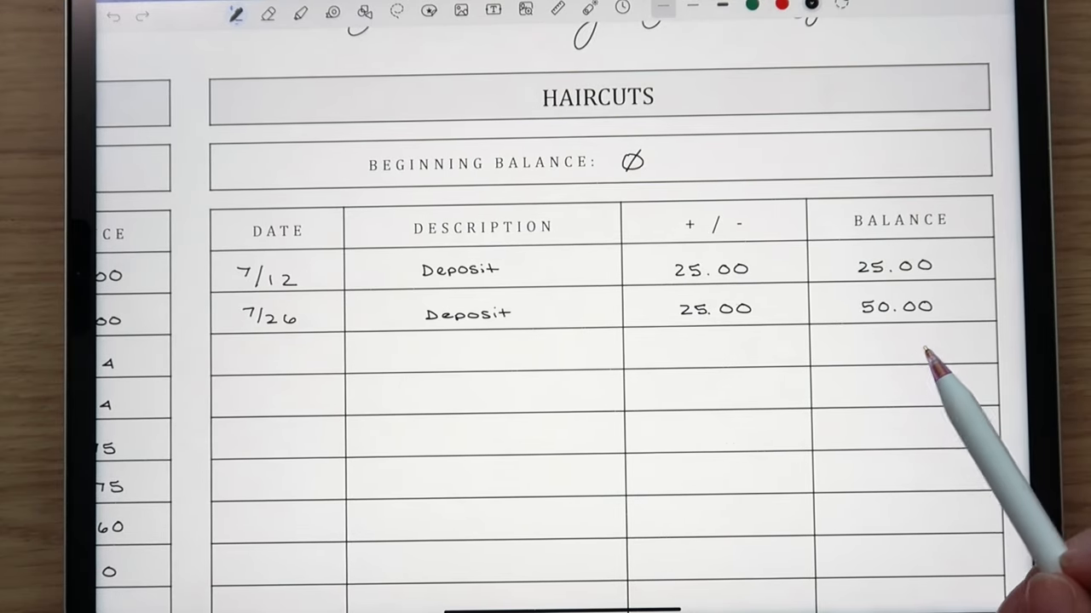
pyautogui.moveTo(920, 401)
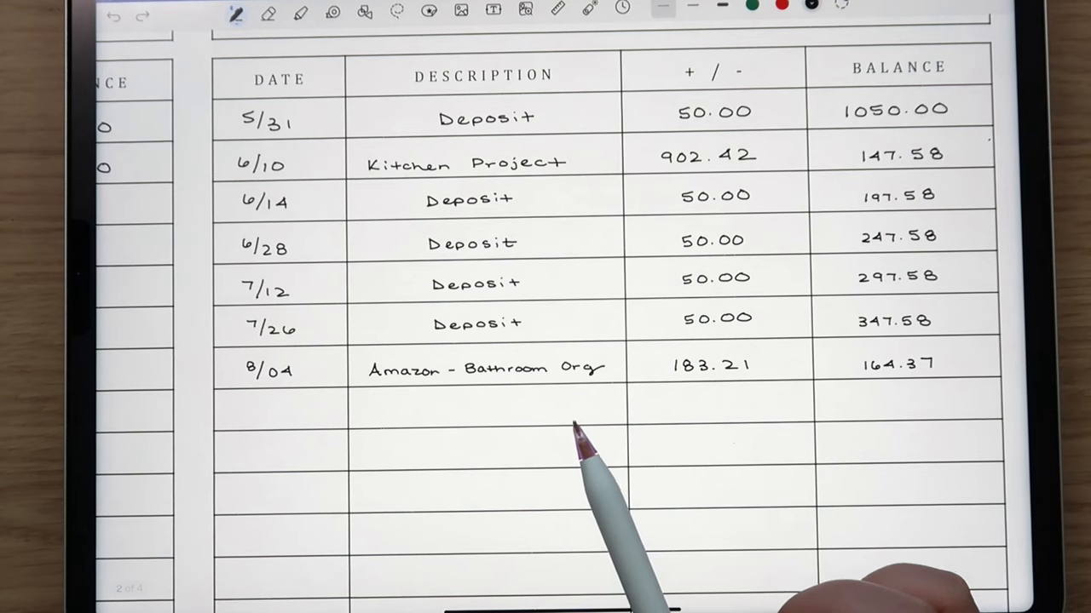
pyautogui.moveTo(579, 494)
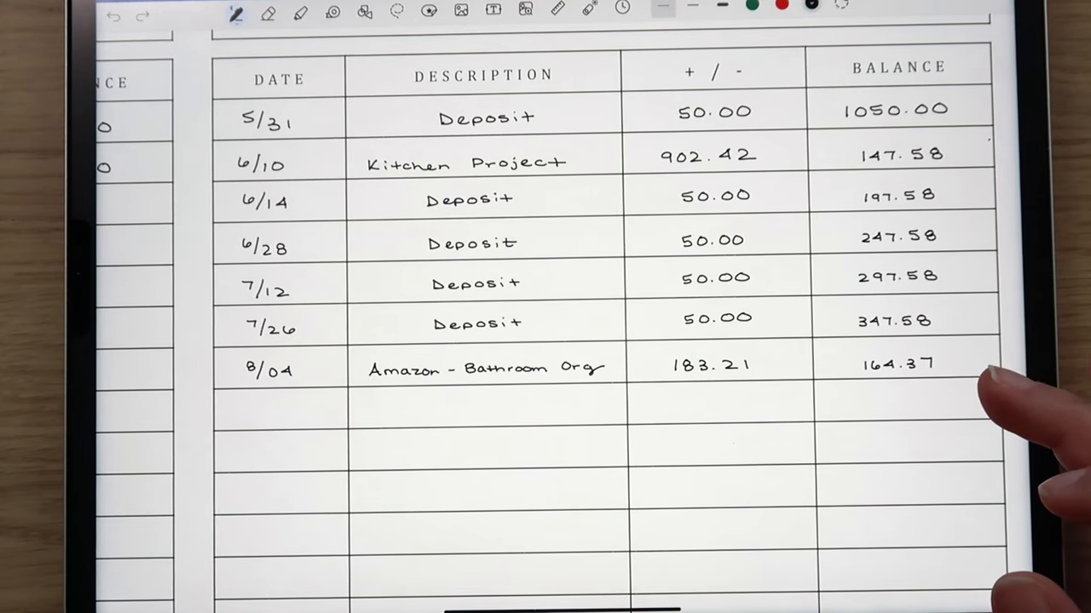
pyautogui.moveTo(980, 400)
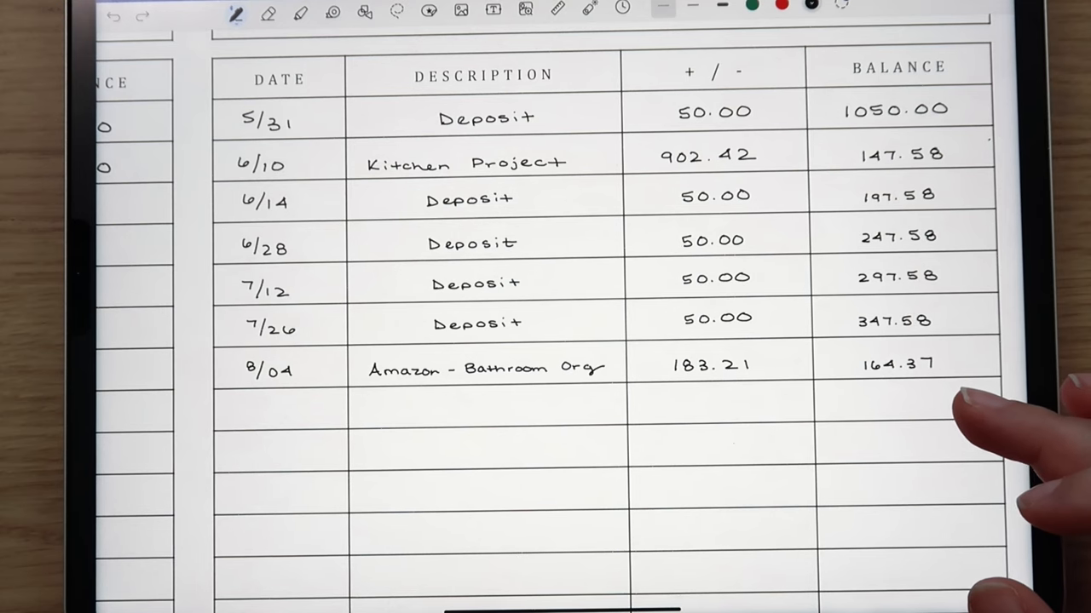
pyautogui.moveTo(980, 417)
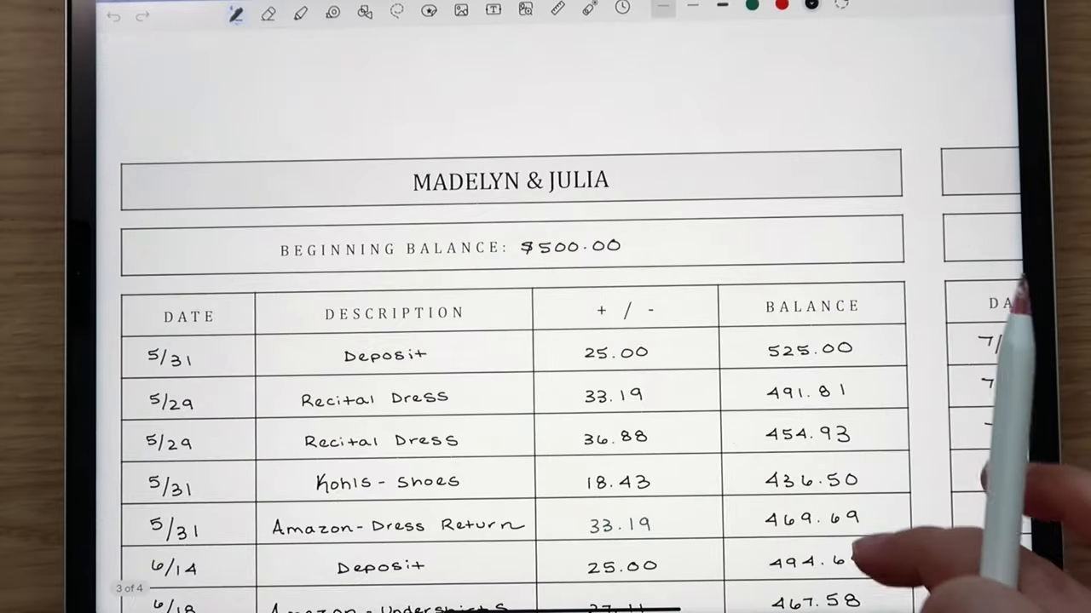
# Scroll down to the 8/06 Tee Ball Registration row with its 84.17 balance
pyautogui.scroll(-3)
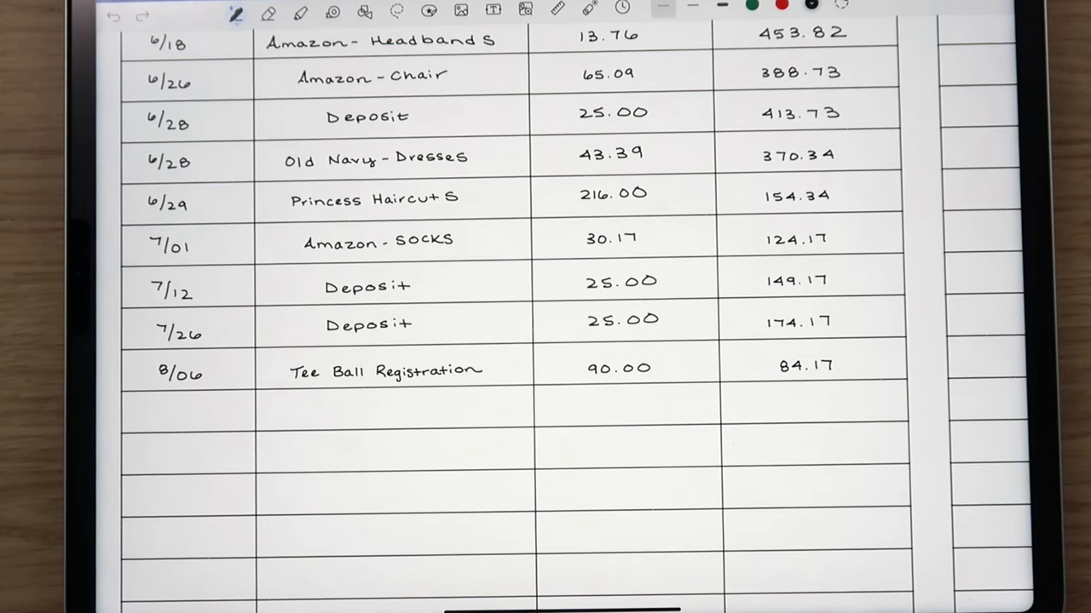
pyautogui.moveTo(529, 579)
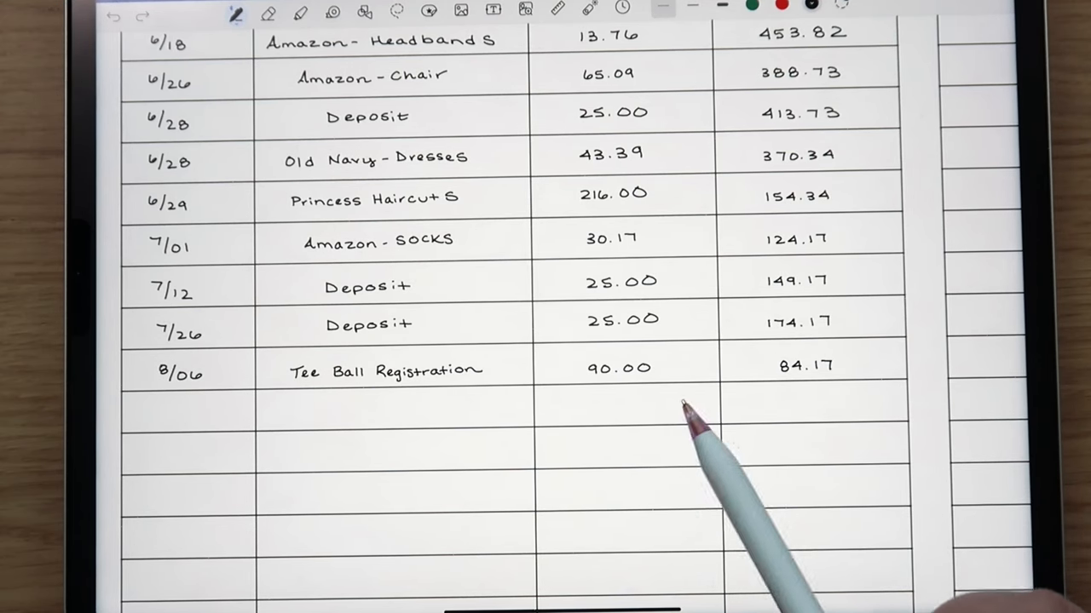
pyautogui.moveTo(886, 401)
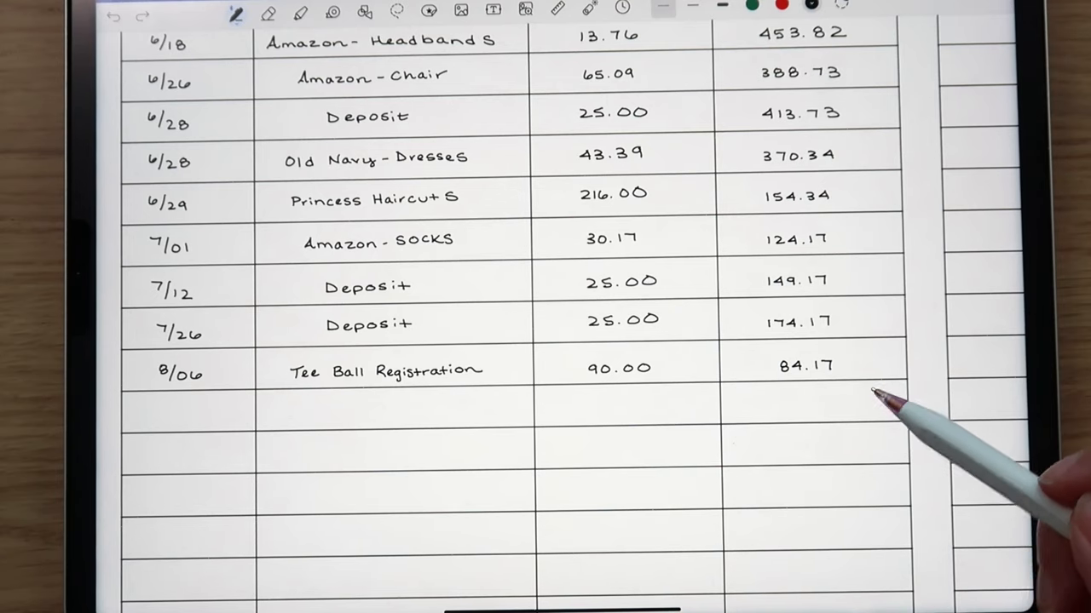
pyautogui.moveTo(844, 375)
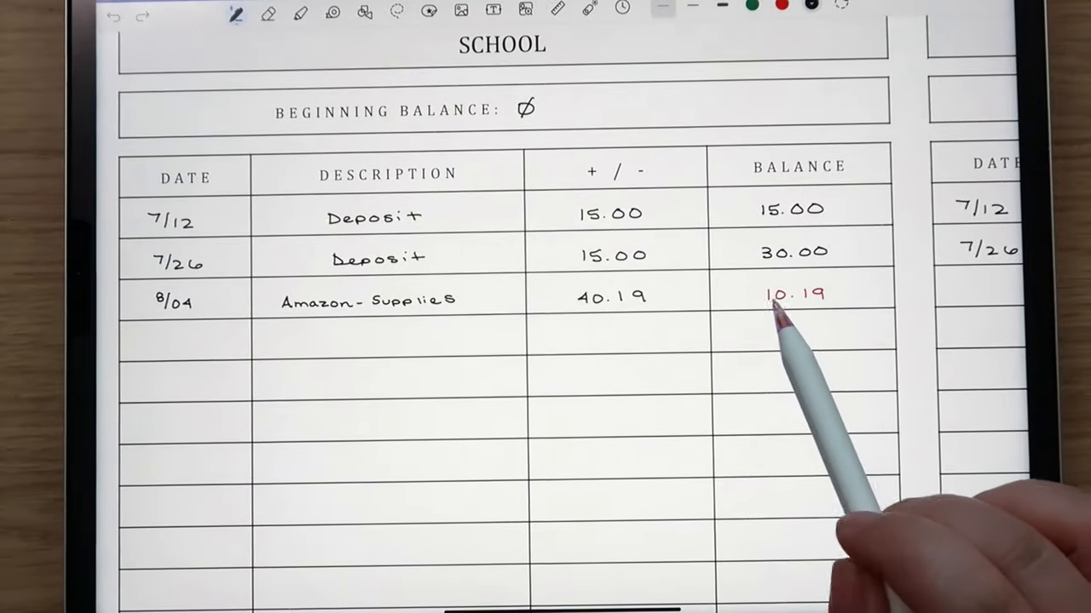
pyautogui.moveTo(793, 409)
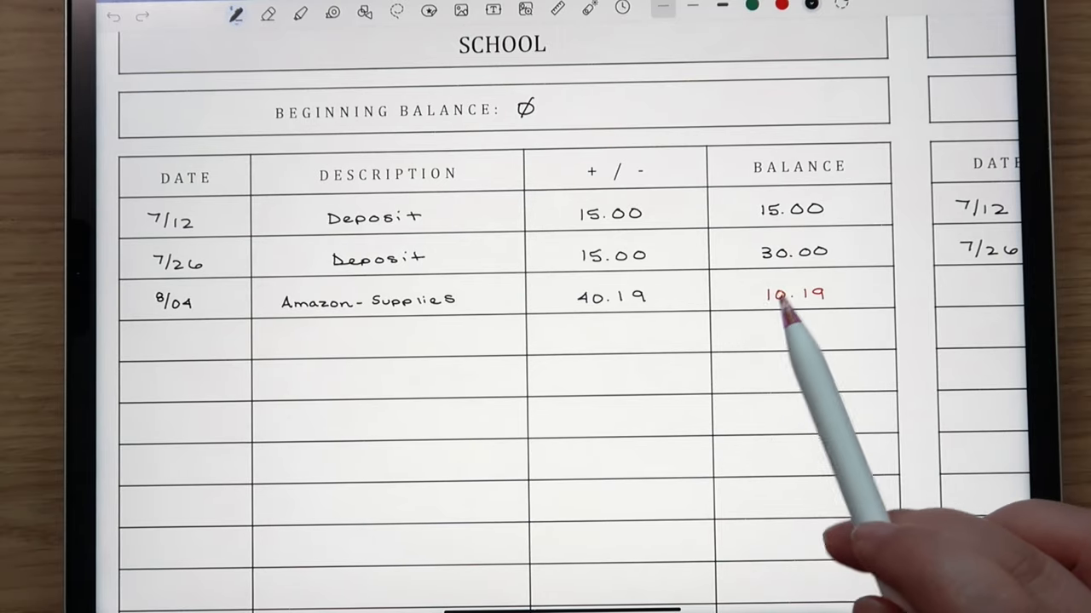
pyautogui.moveTo(605, 383)
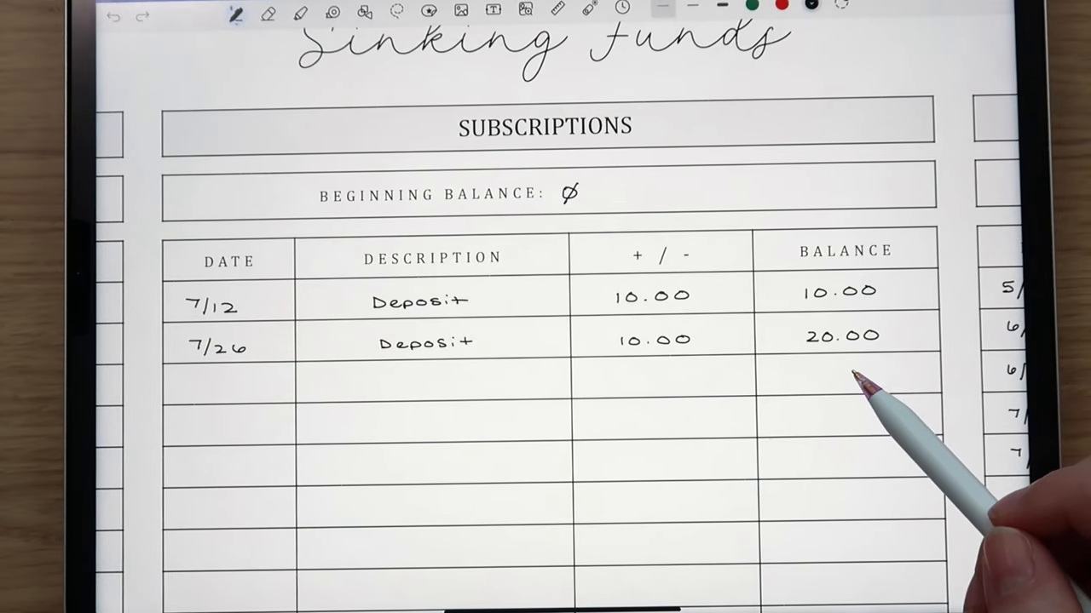
pyautogui.moveTo(861, 392)
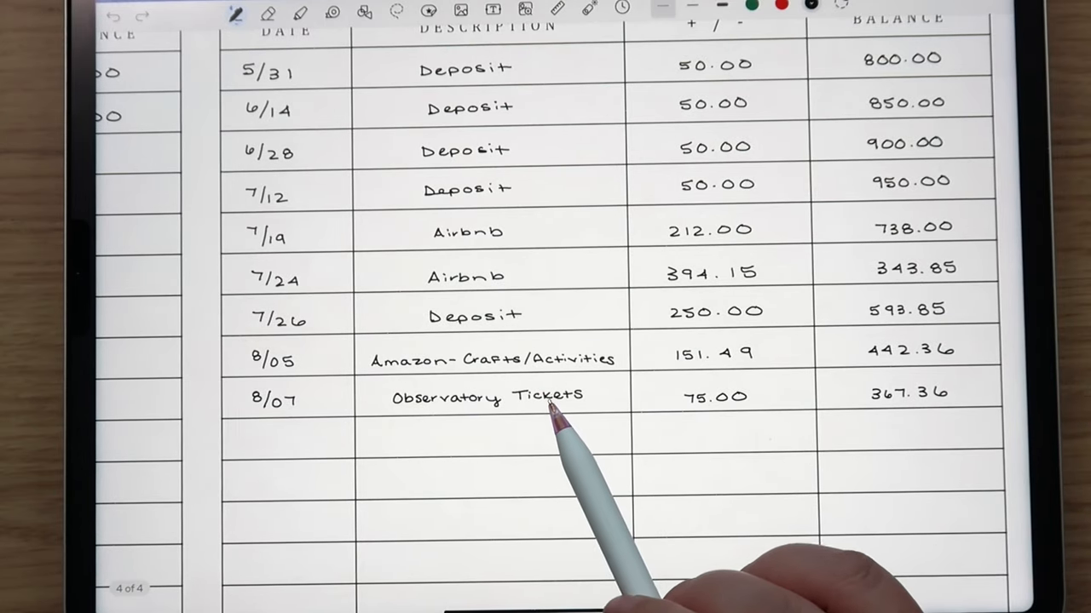
pyautogui.moveTo(537, 418)
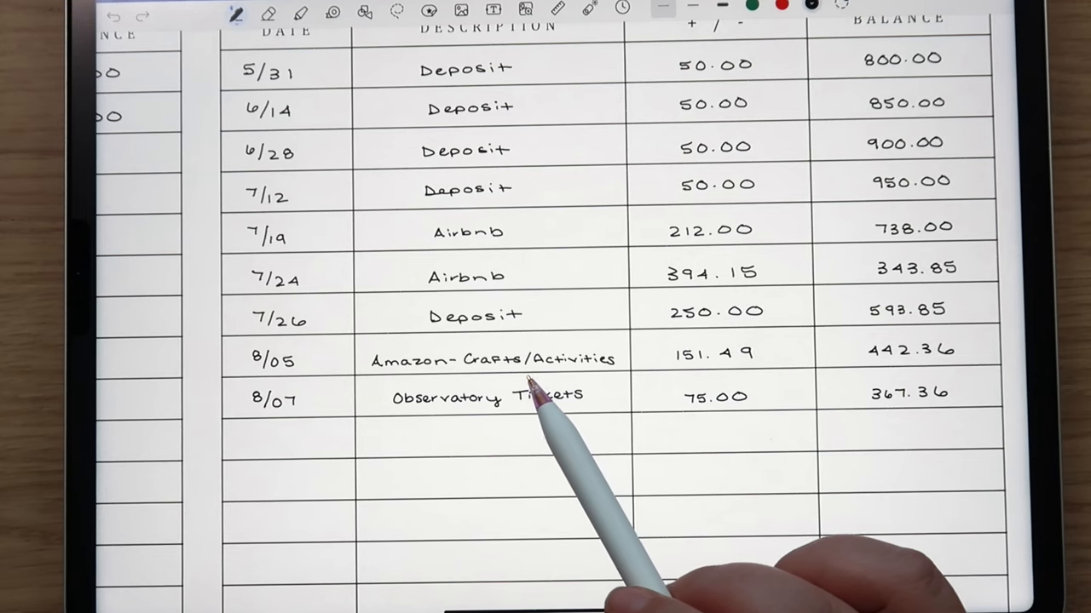
pyautogui.moveTo(546, 400)
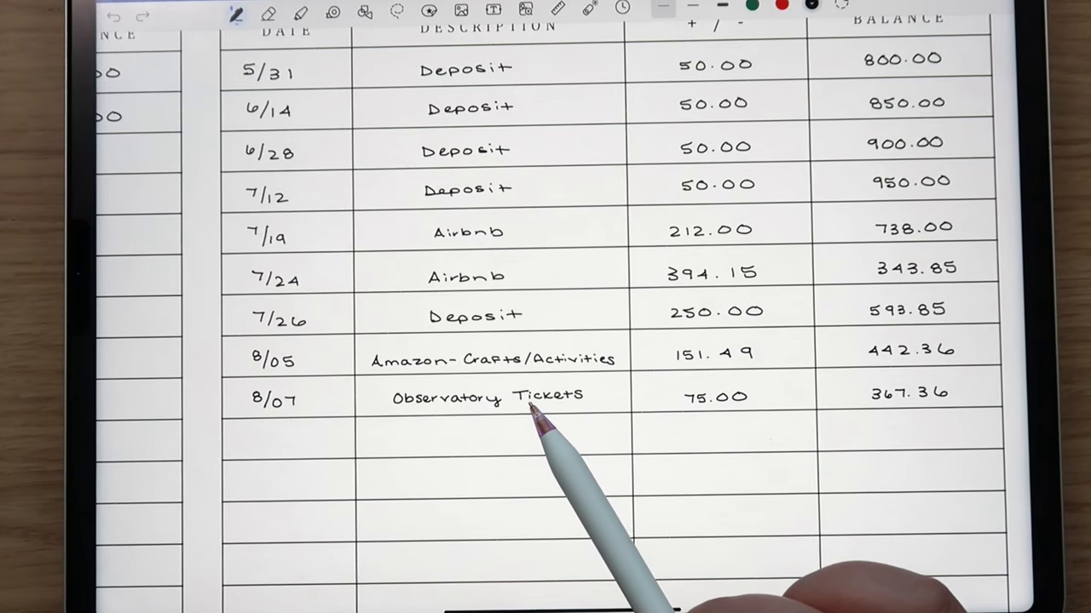
pyautogui.moveTo(532, 426)
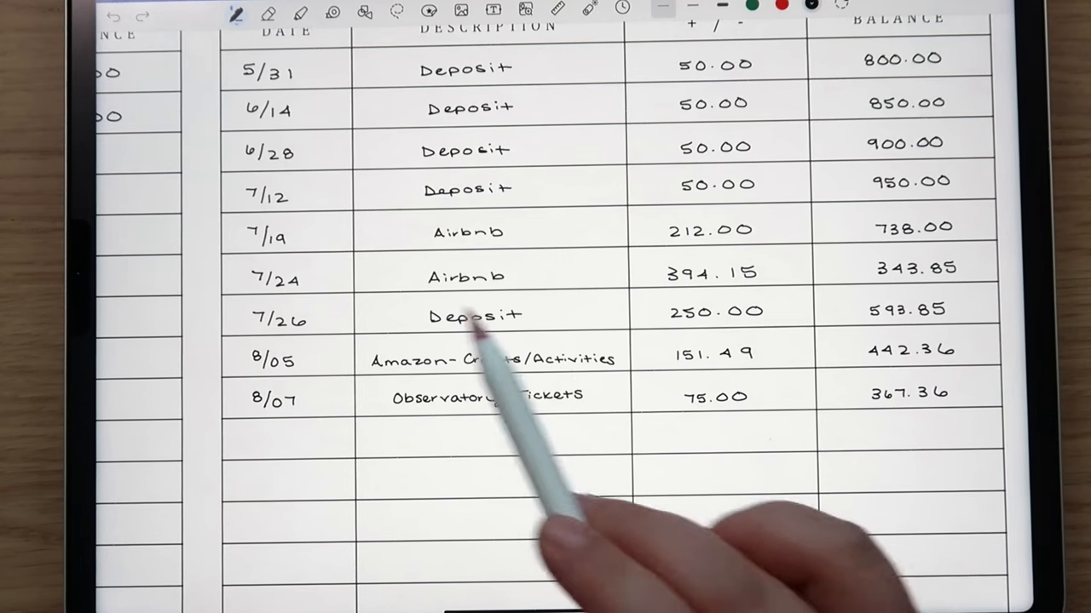
pyautogui.moveTo(724, 392)
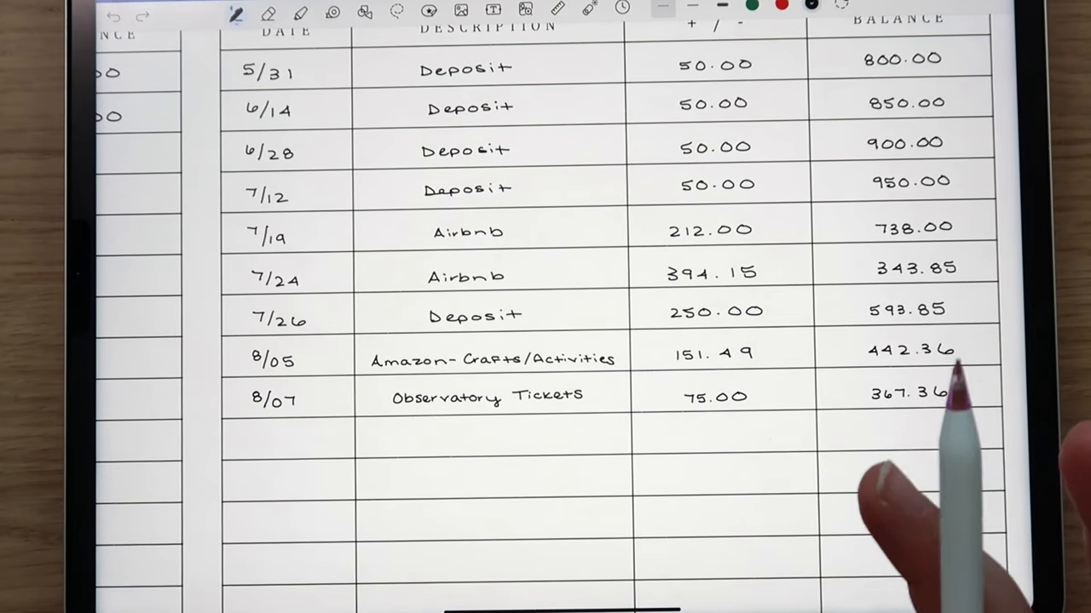
pyautogui.moveTo(809, 383)
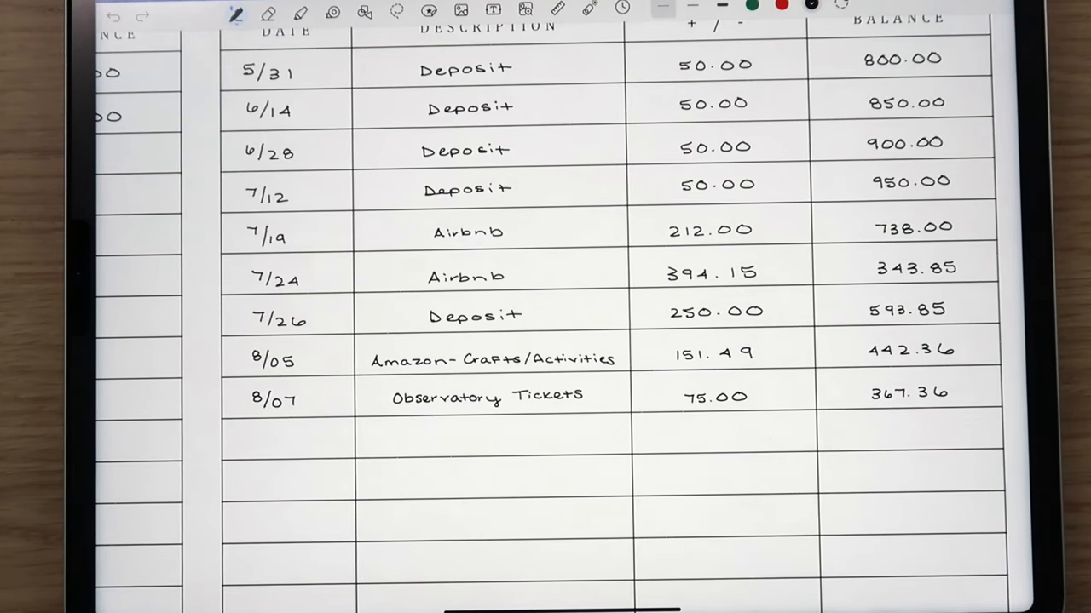
pyautogui.moveTo(988, 307)
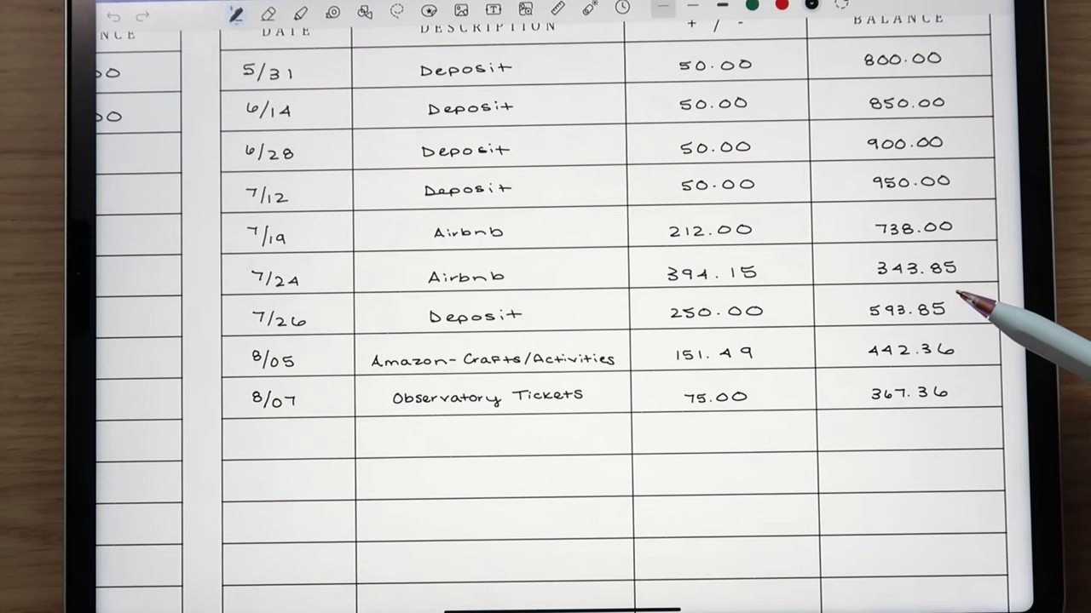
pyautogui.moveTo(988, 320)
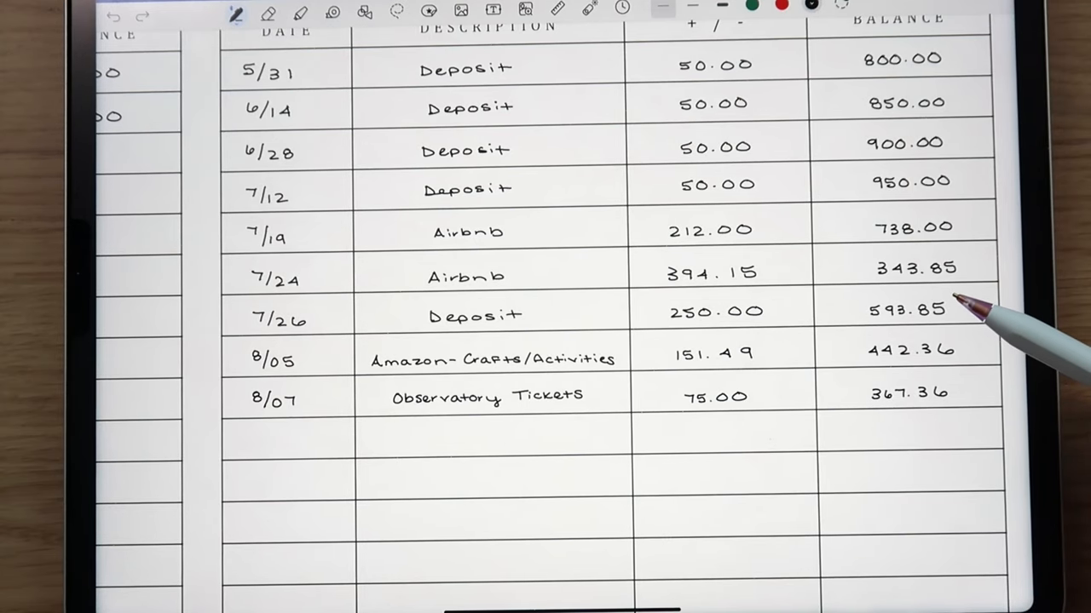